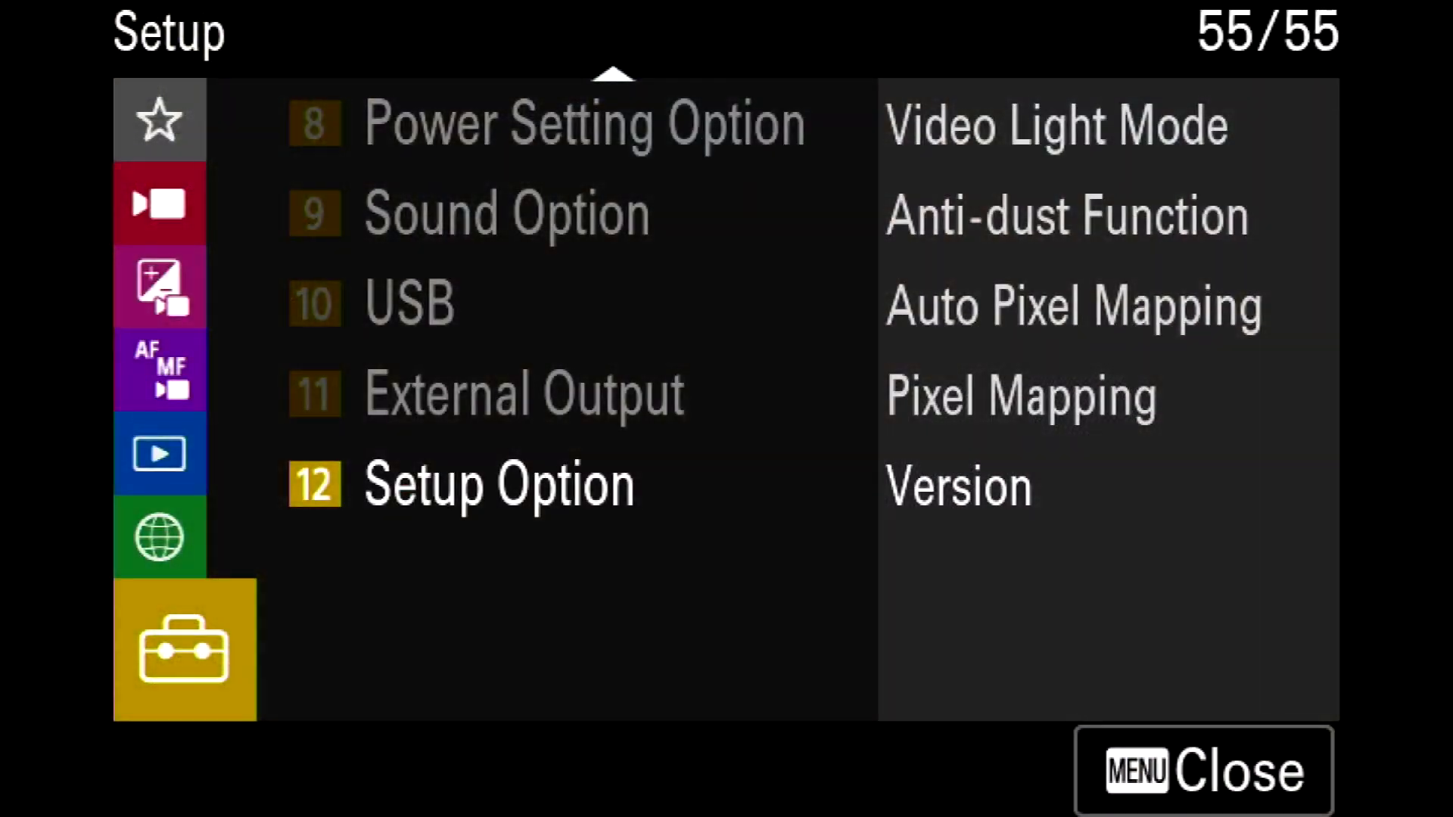
# - Navigate from Products through Cameras to the Alpha 7 IV (ILCE-7M4/ILCE-7M4K) product page
pyautogui.click(498, 483)
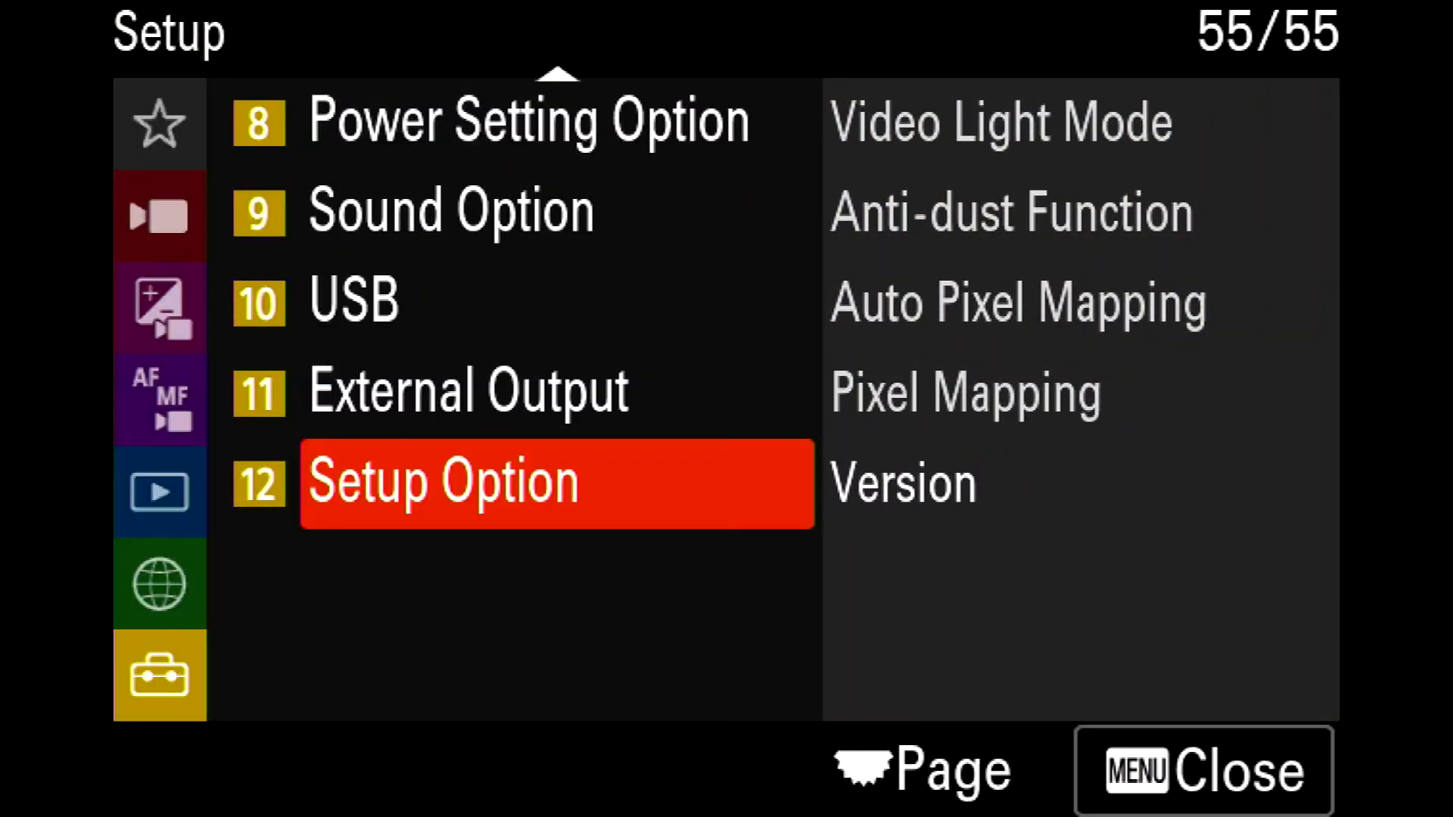
pyautogui.click(902, 484)
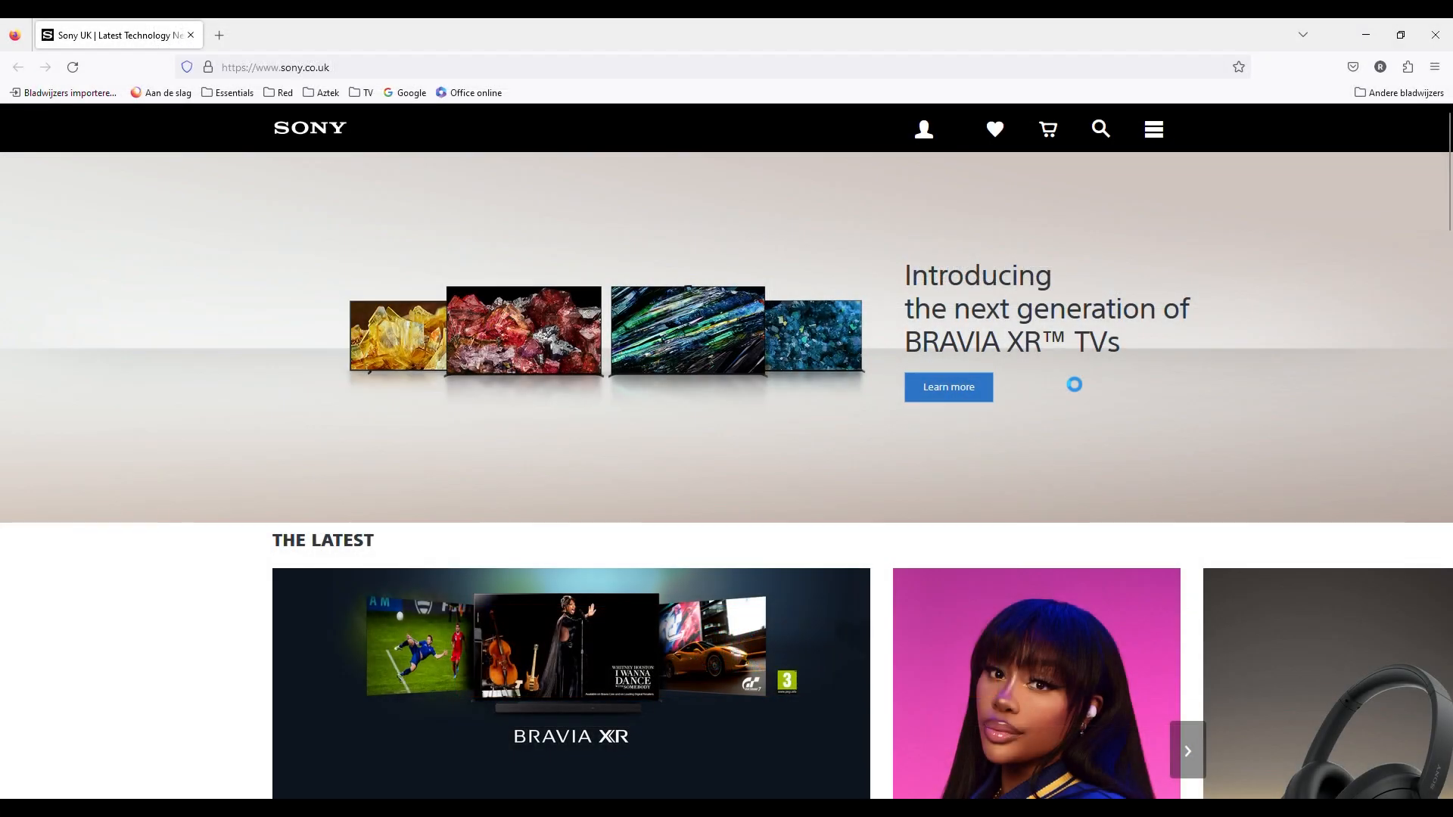
pyautogui.click(1154, 128)
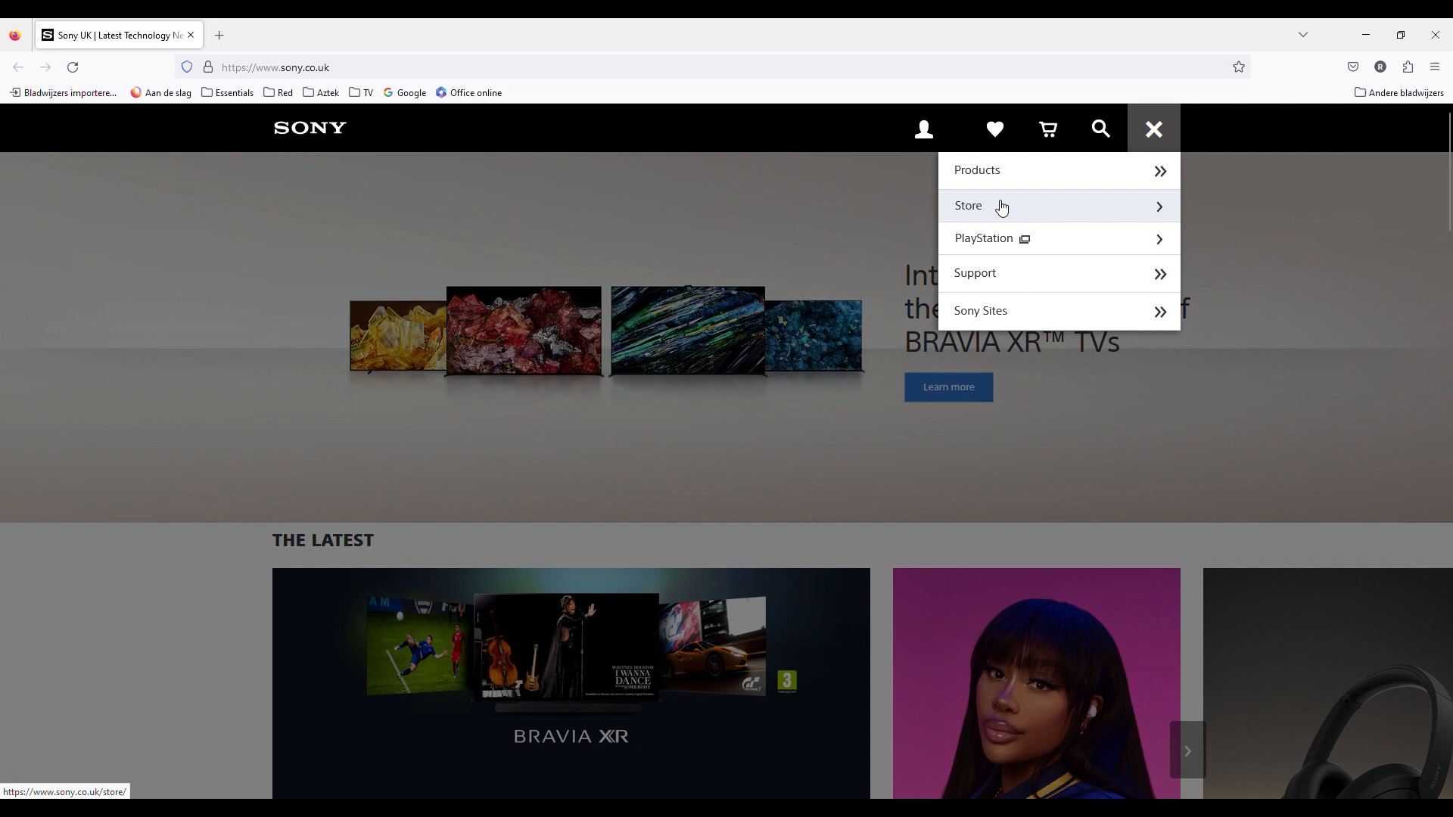
pyautogui.click(977, 170)
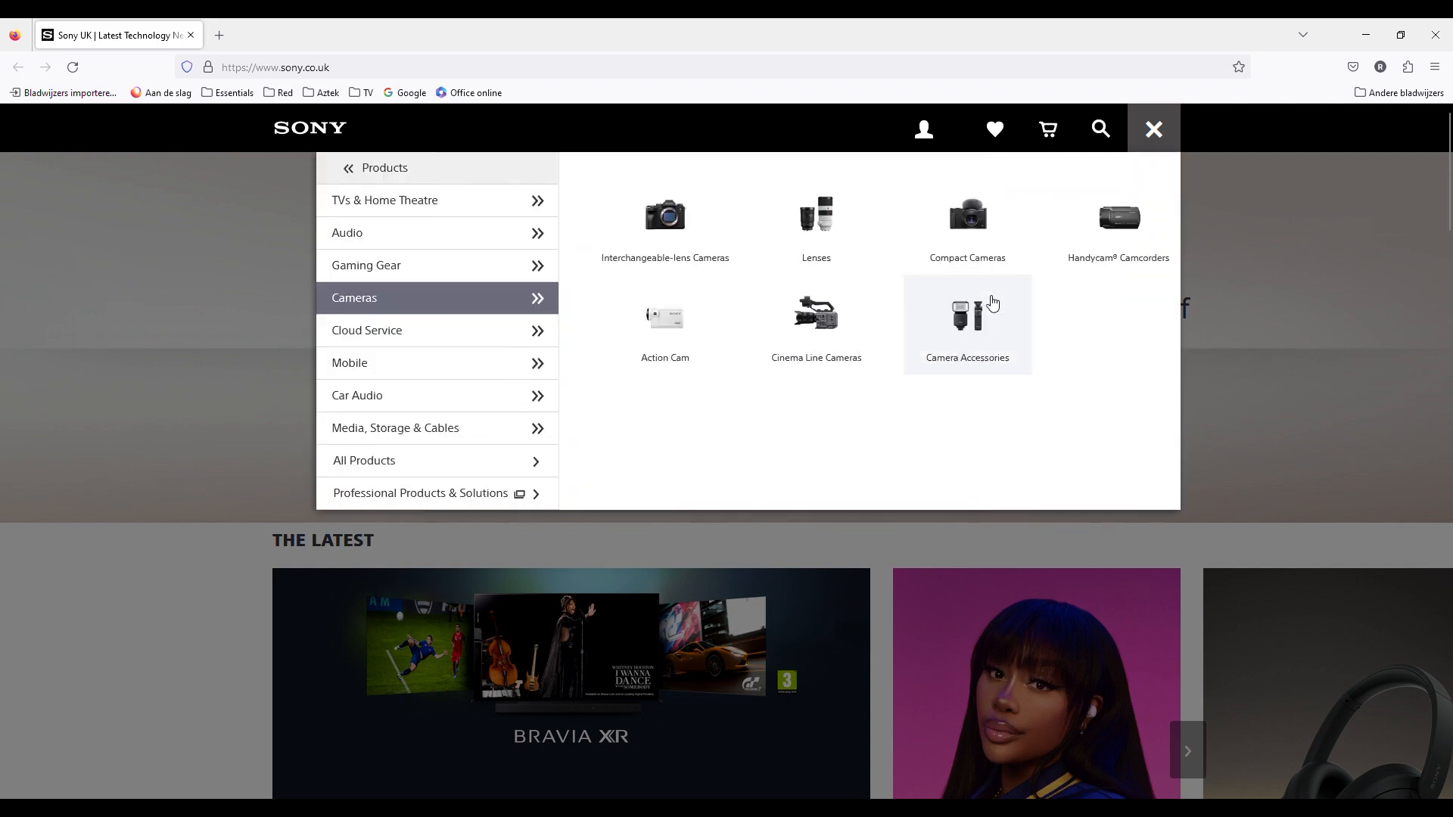
pyautogui.click(664, 223)
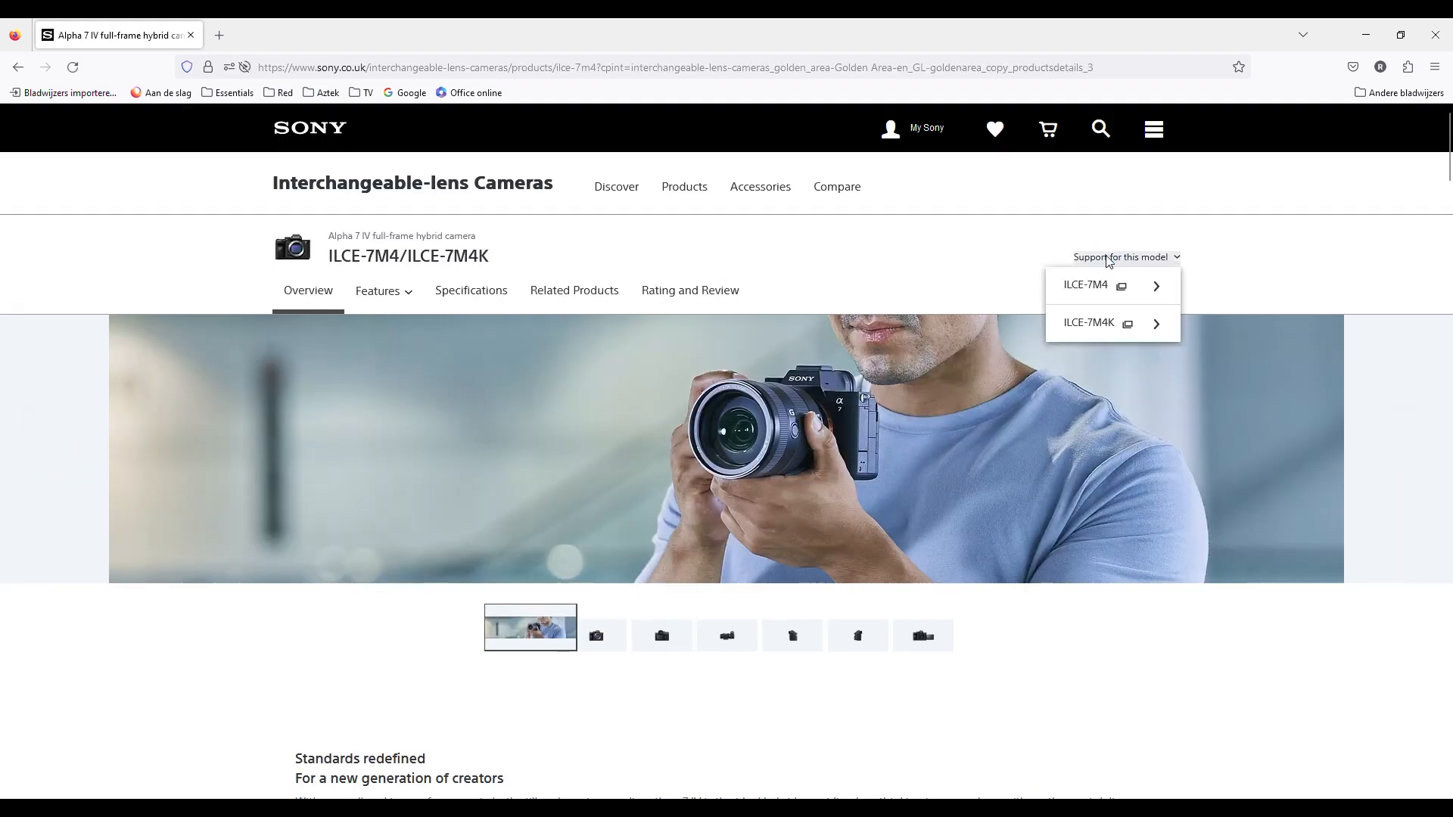
pyautogui.moveTo(1092, 292)
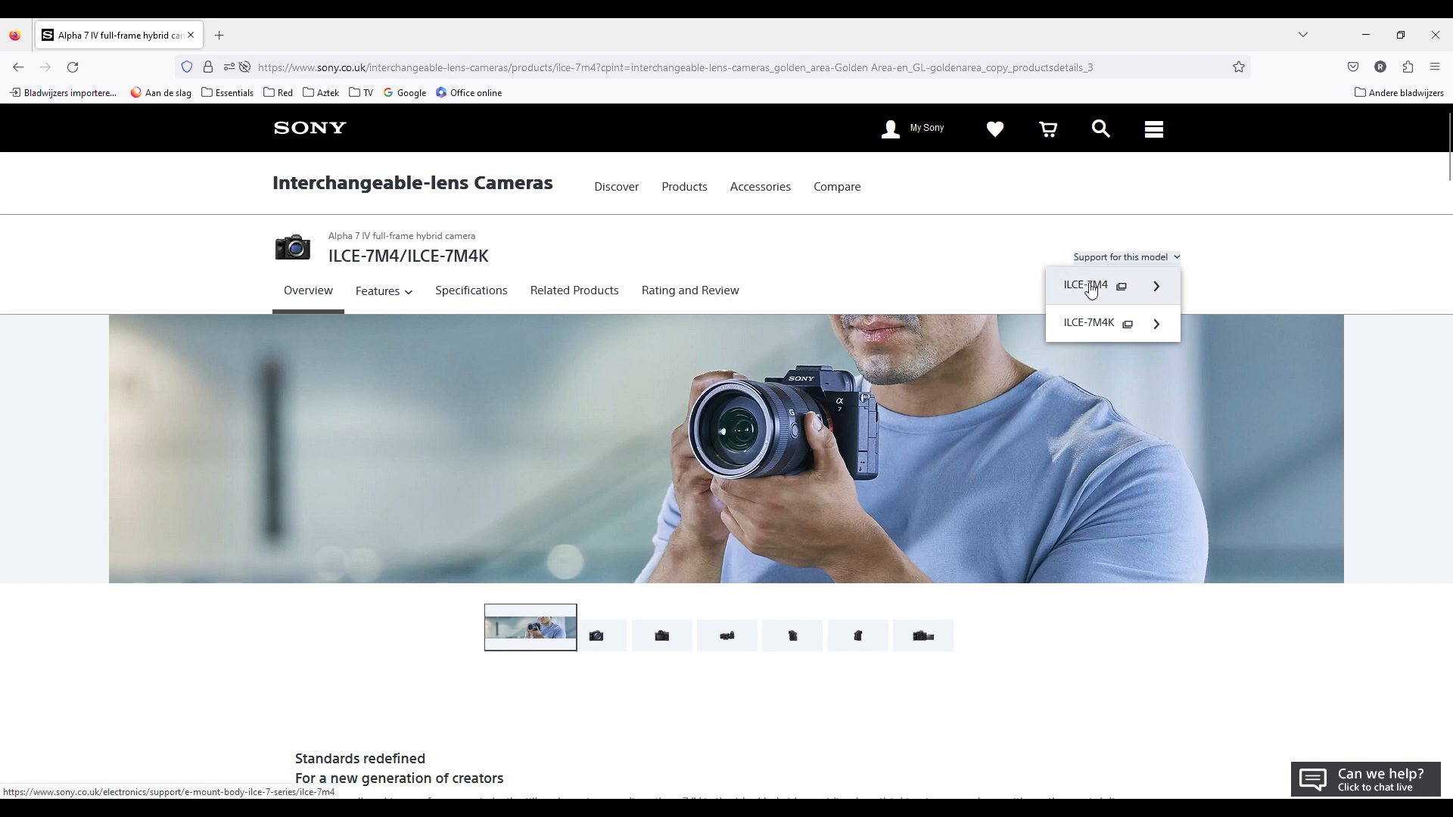
# - Reach ILCE-7M4 support downloads and download the Ver. 2.00 firmware for Ver.1.05 or later
pyautogui.click(1086, 286)
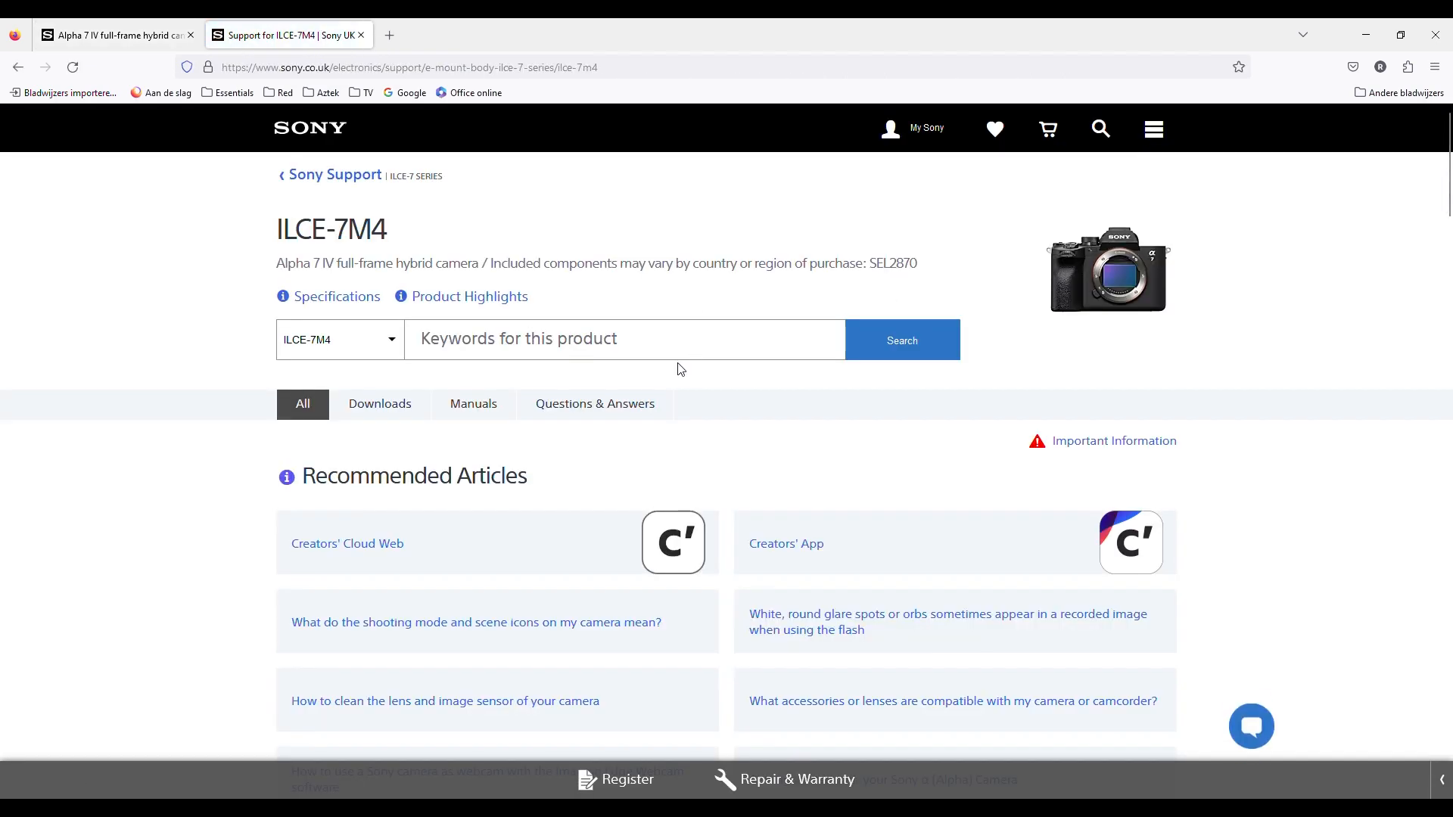
pyautogui.click(378, 402)
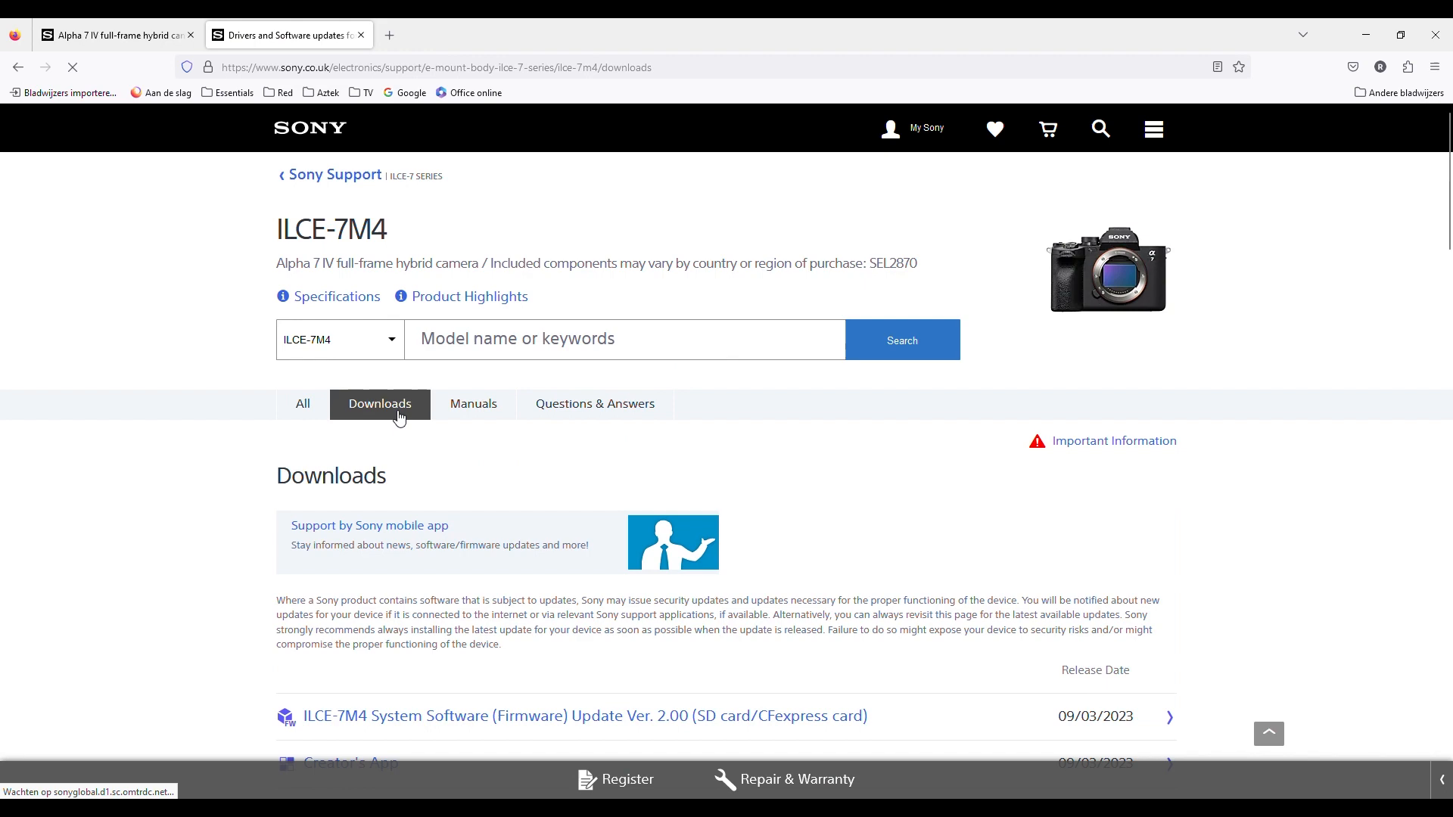
pyautogui.scroll(-3)
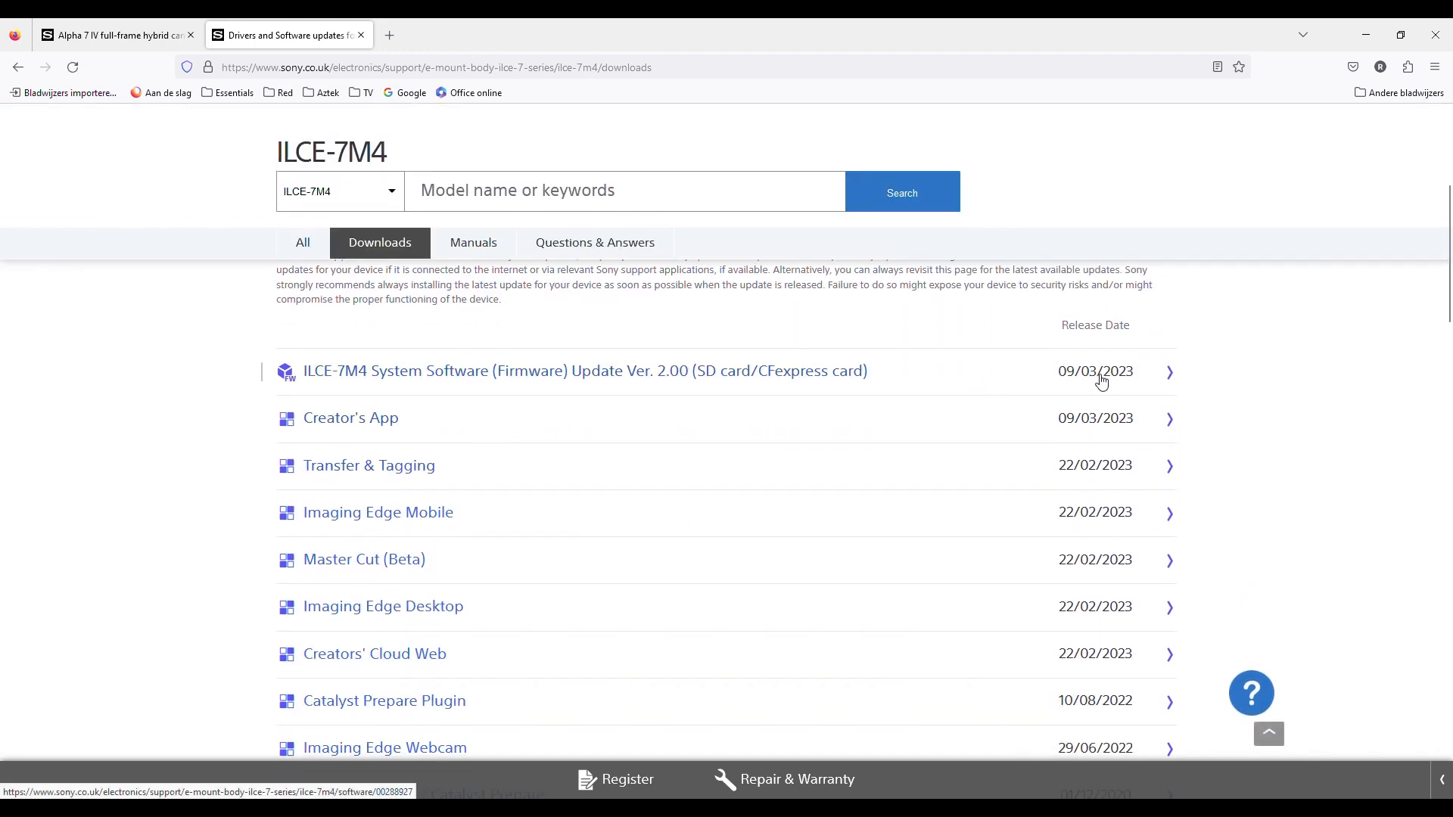
pyautogui.click(584, 371)
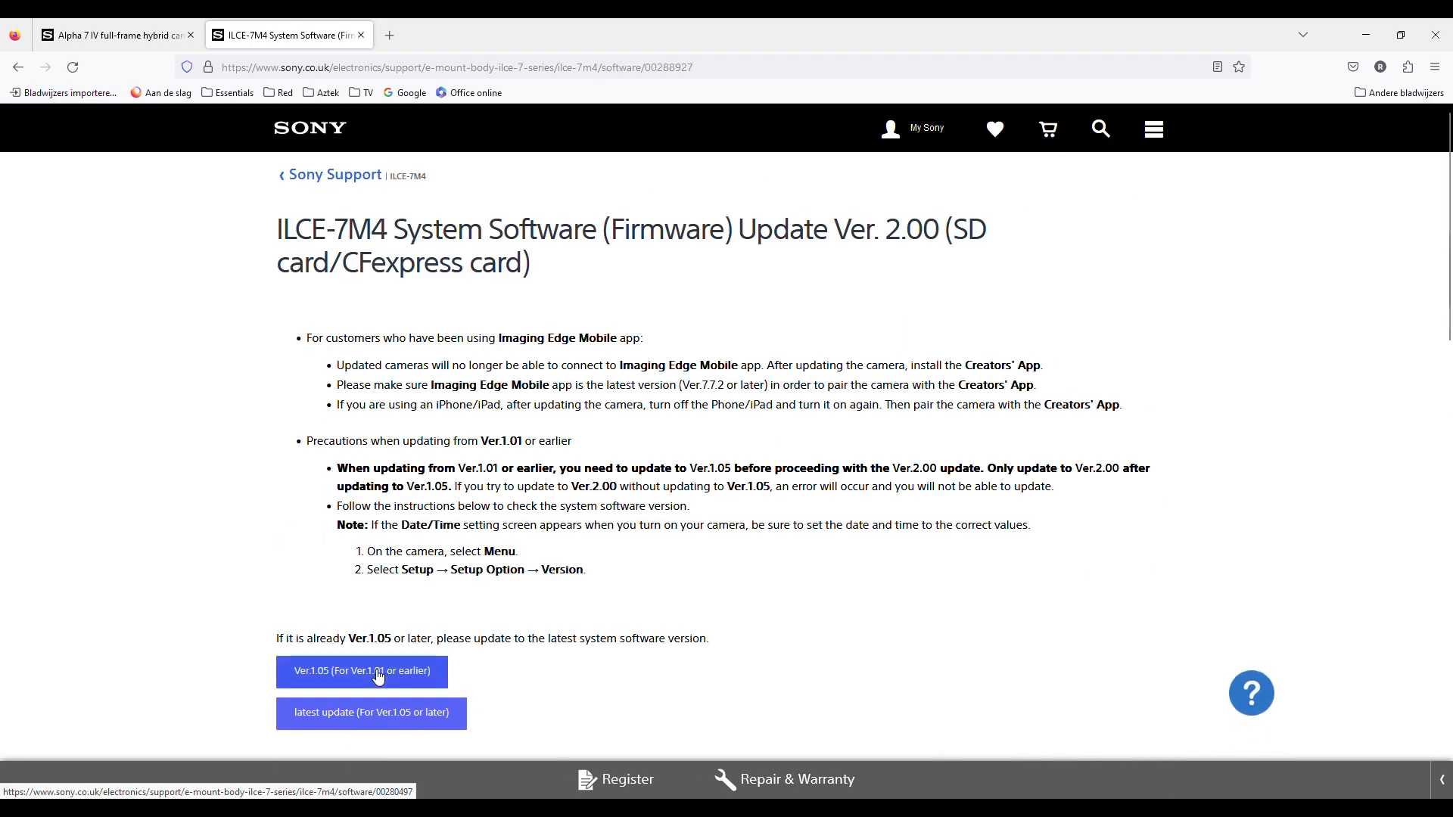
pyautogui.click(360, 671)
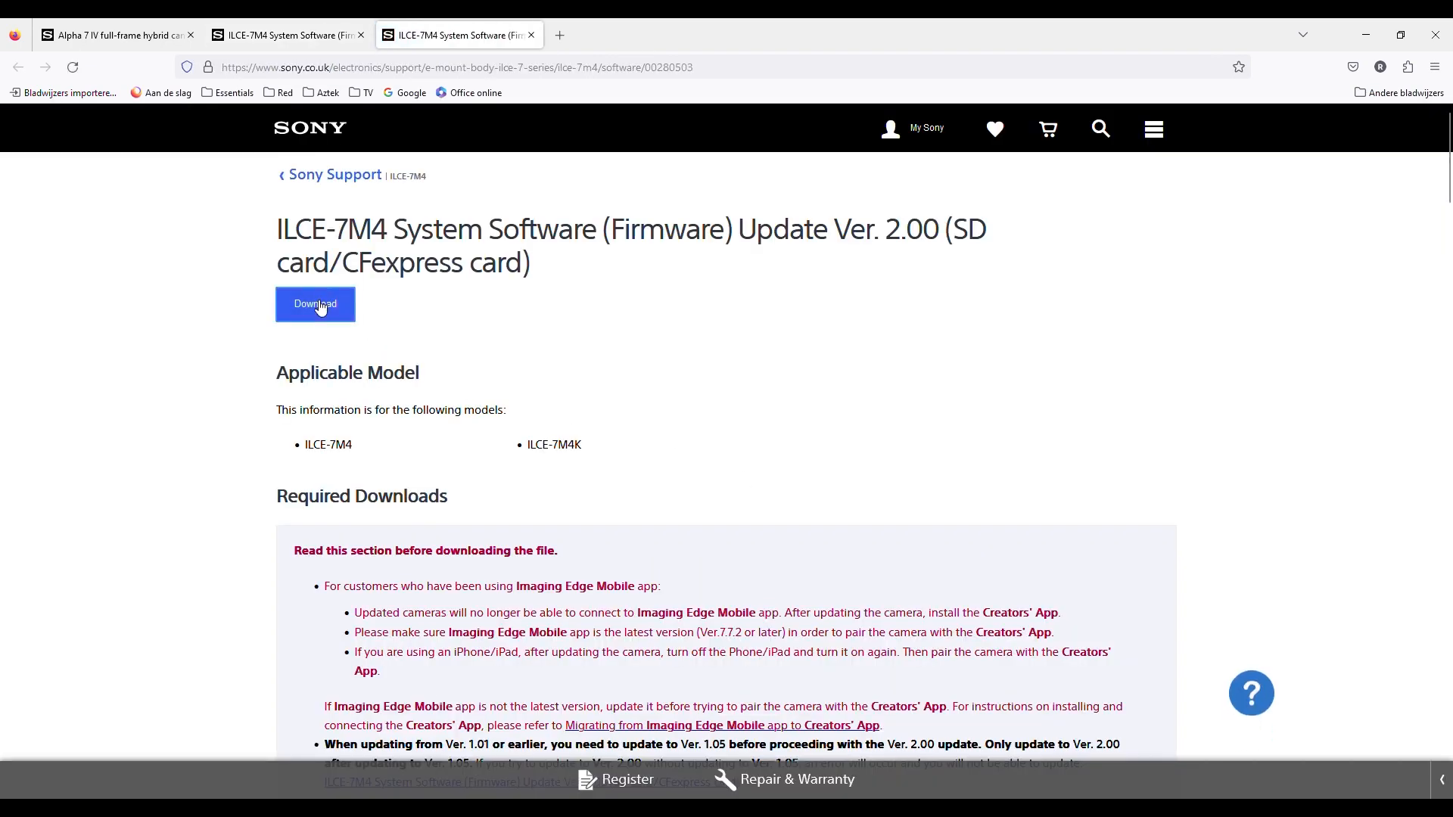
pyautogui.click(315, 304)
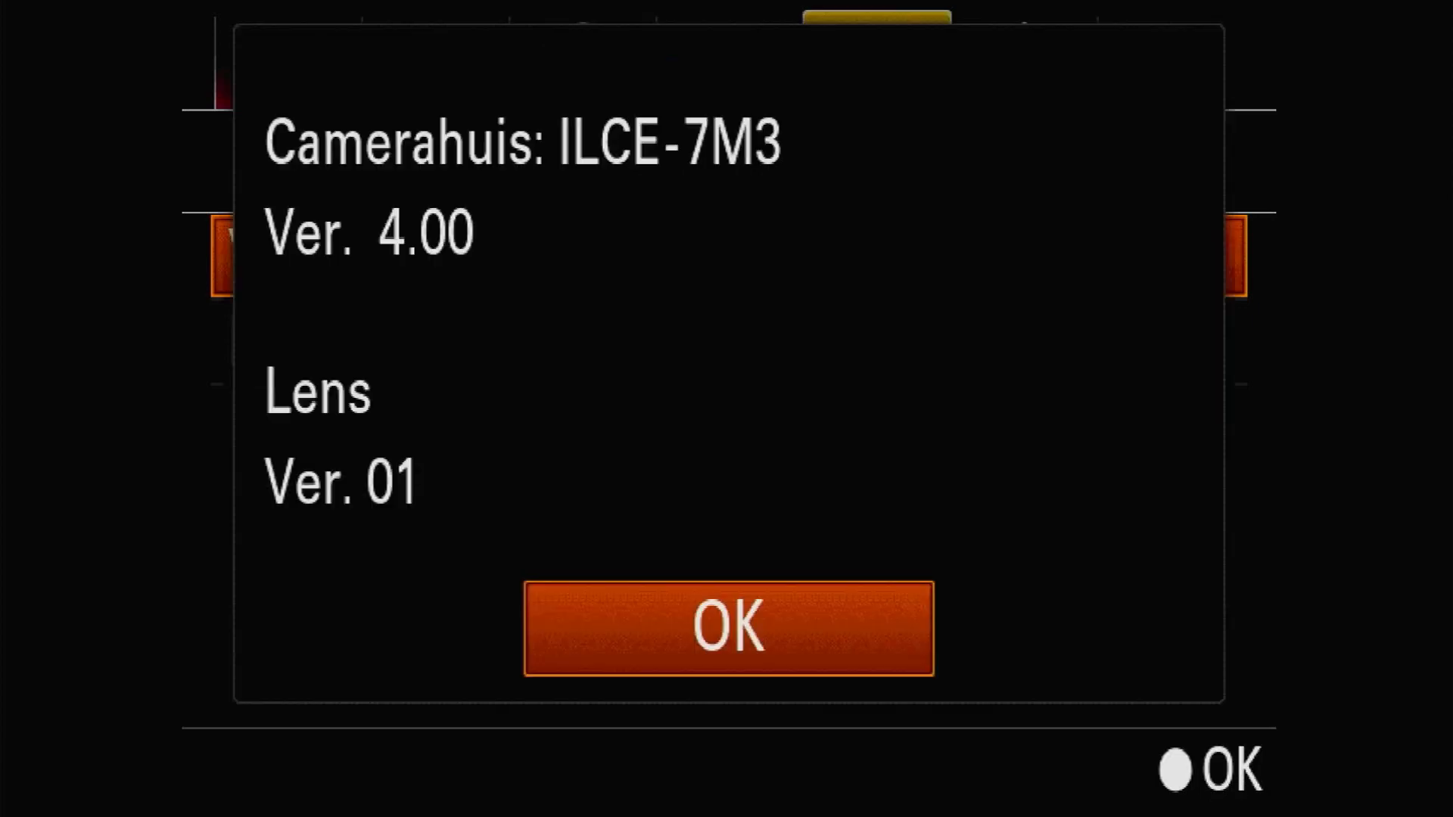
# - Dismiss the Version screen showing ILCE-7M3 body 4.00 and lens 01
pyautogui.click(728, 626)
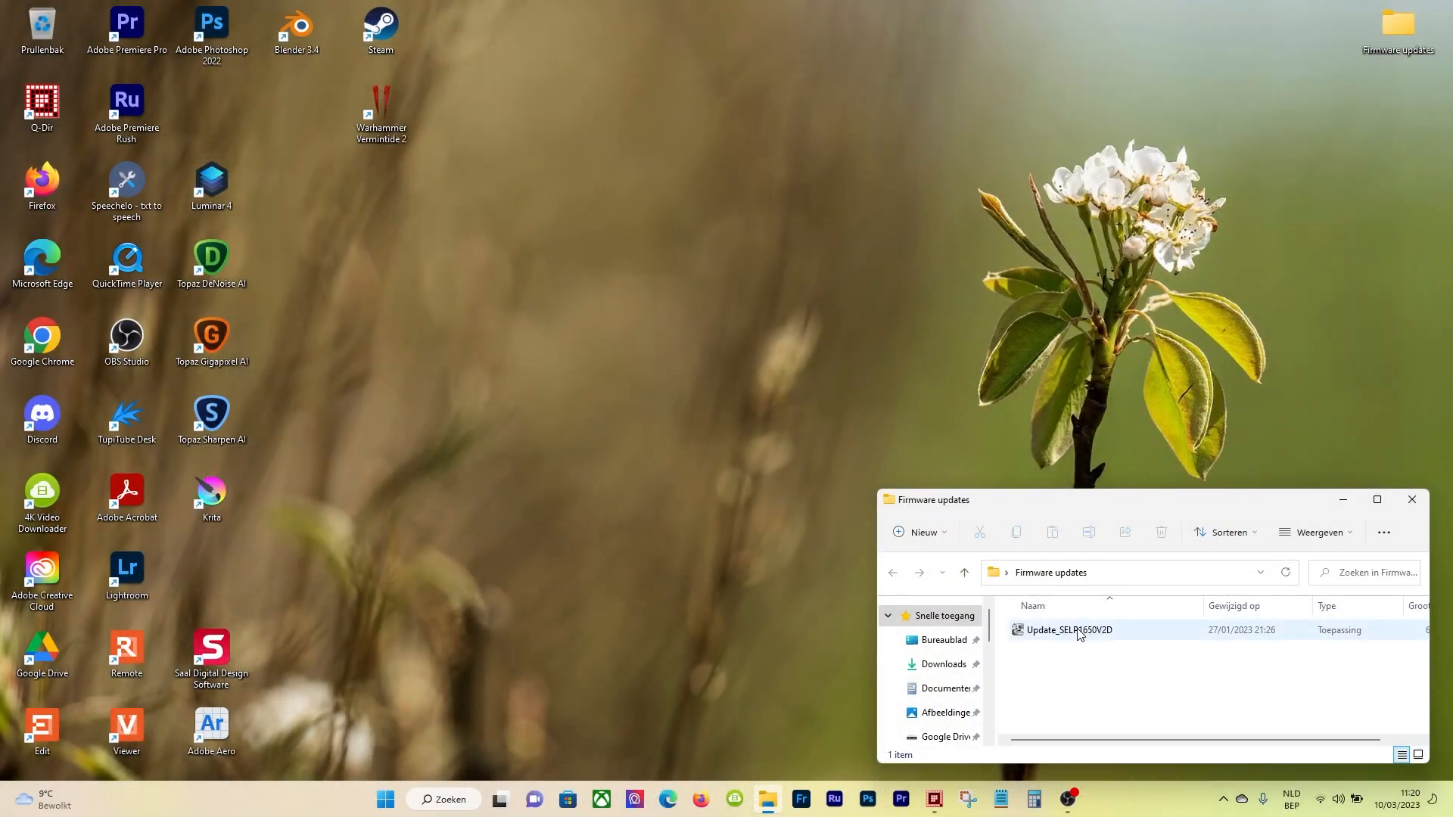
# - Run Update_SELP1650V2D from the Firmware updates folder
pyautogui.click(1067, 630)
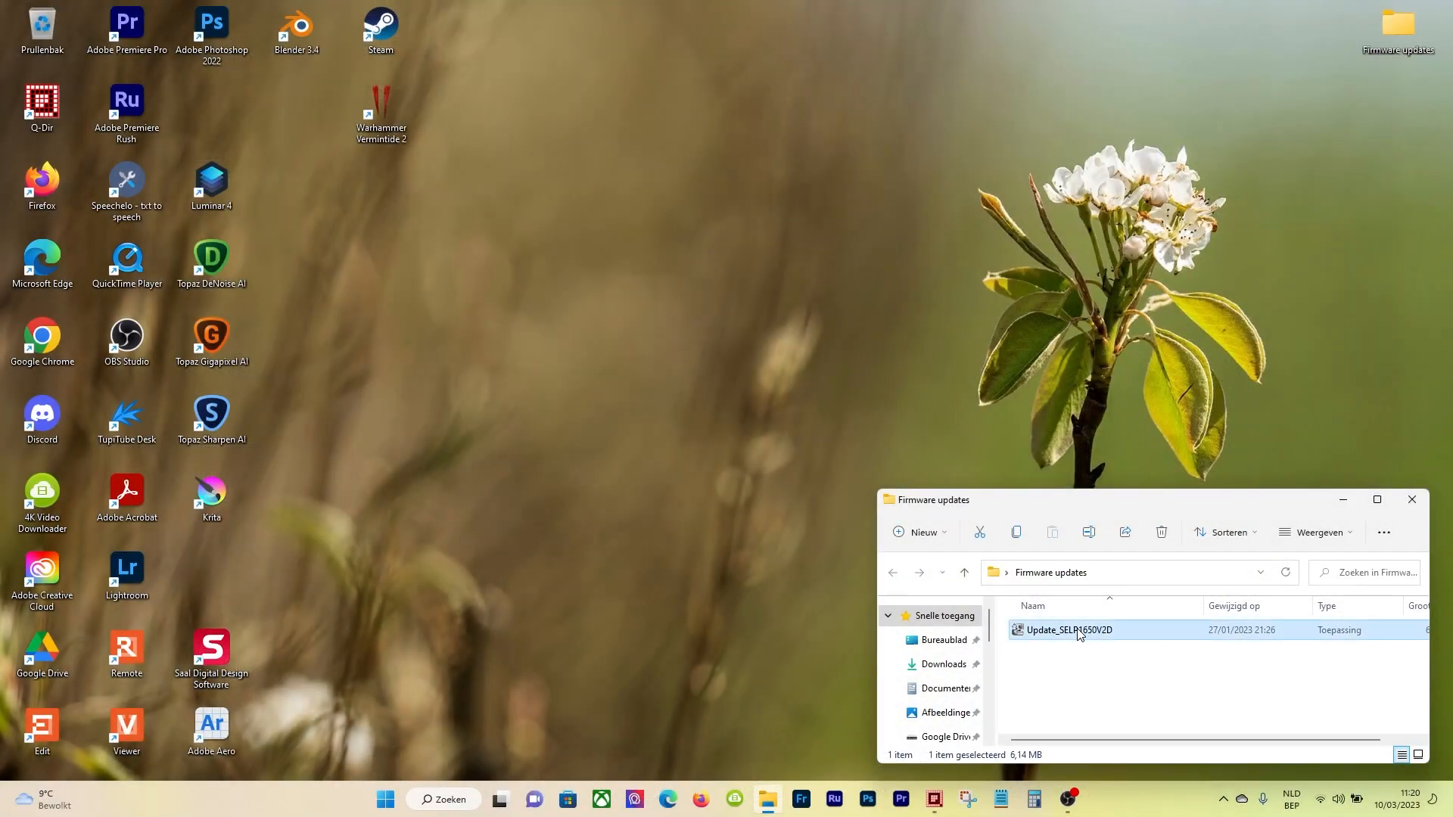
pyautogui.doubleClick(1070, 630)
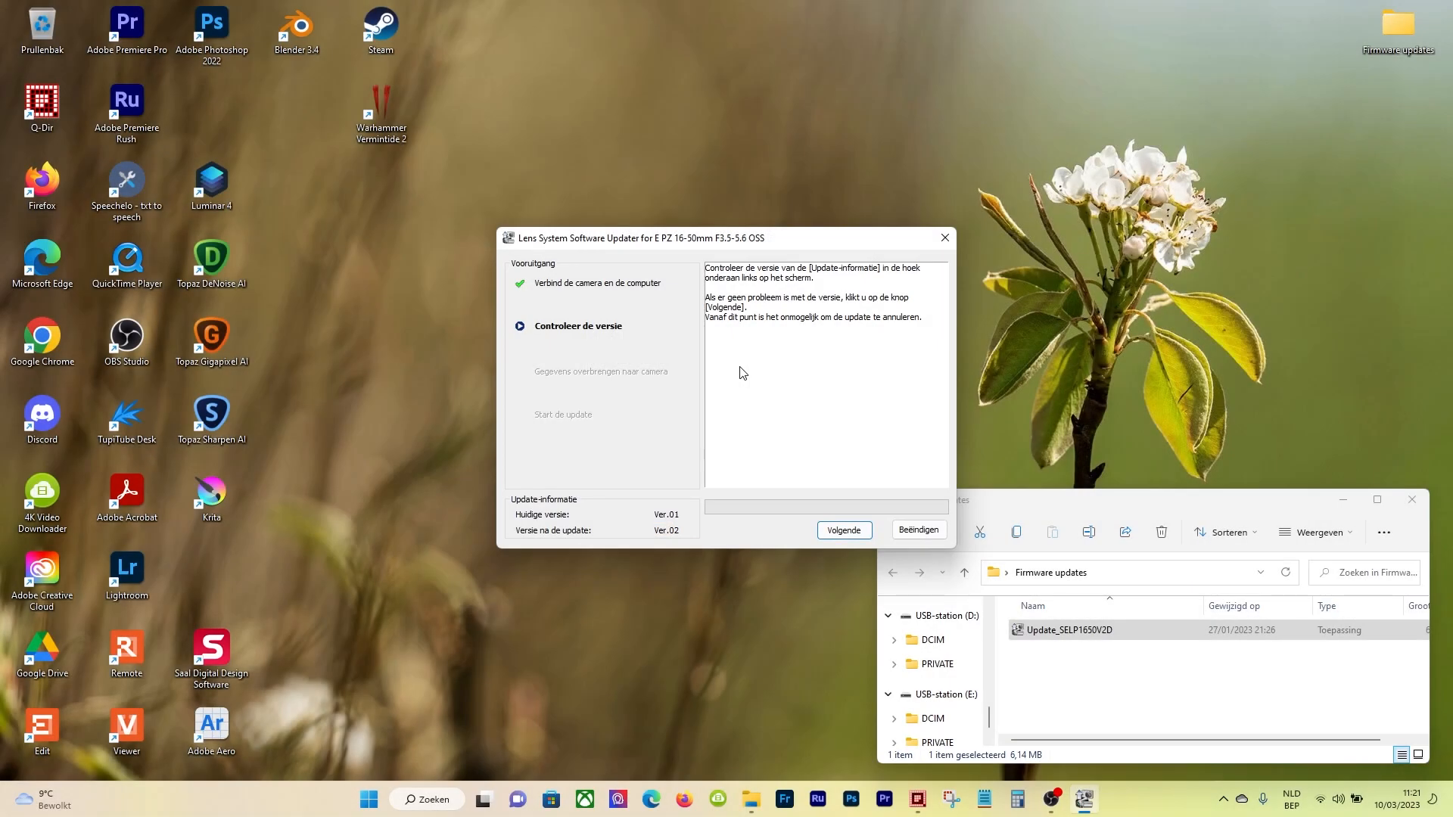
pyautogui.moveTo(843, 530)
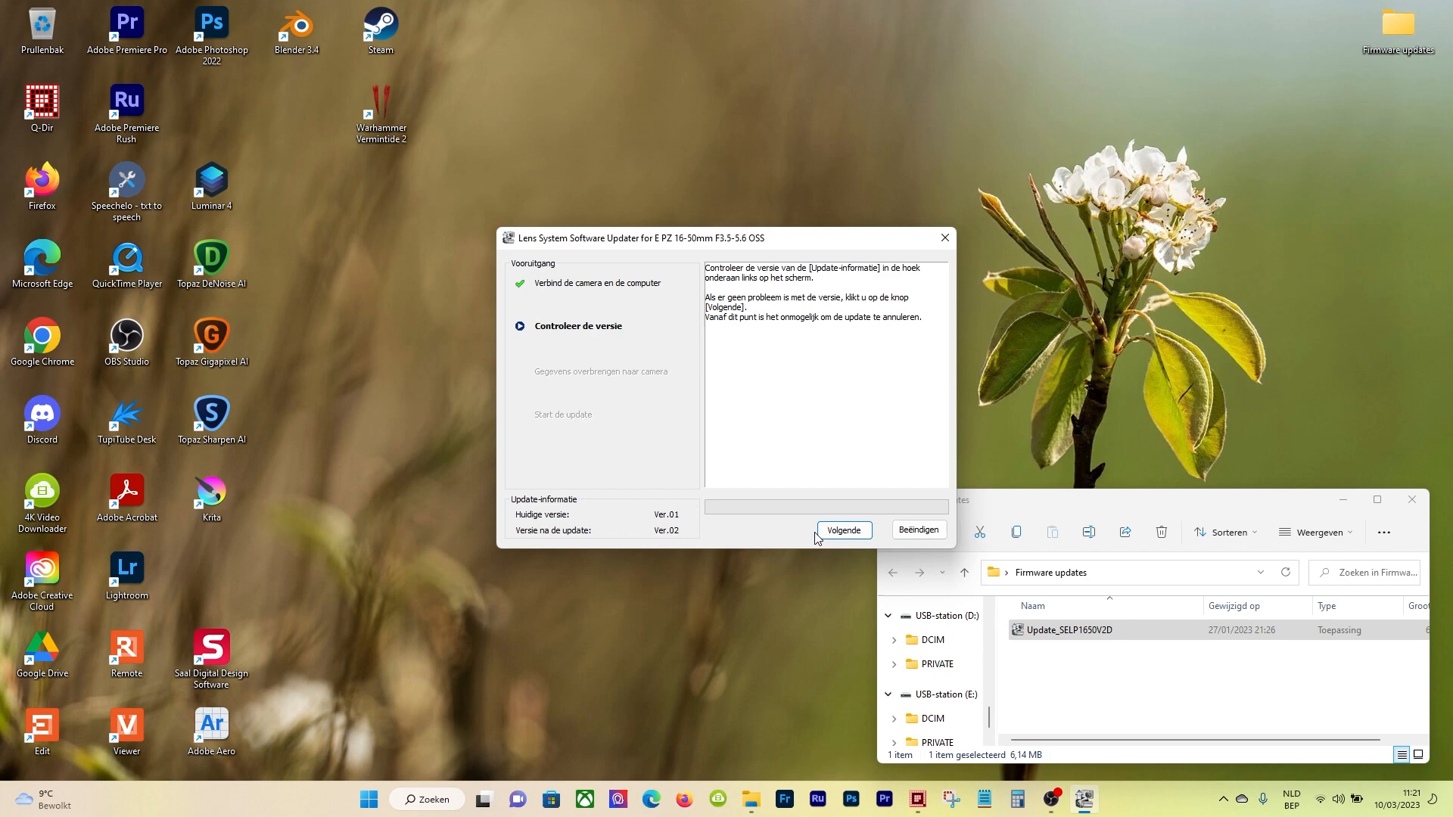
# - Confirm Ver.01 to Ver.02 with Volgende and let the lens update complete on the camera
pyautogui.click(843, 530)
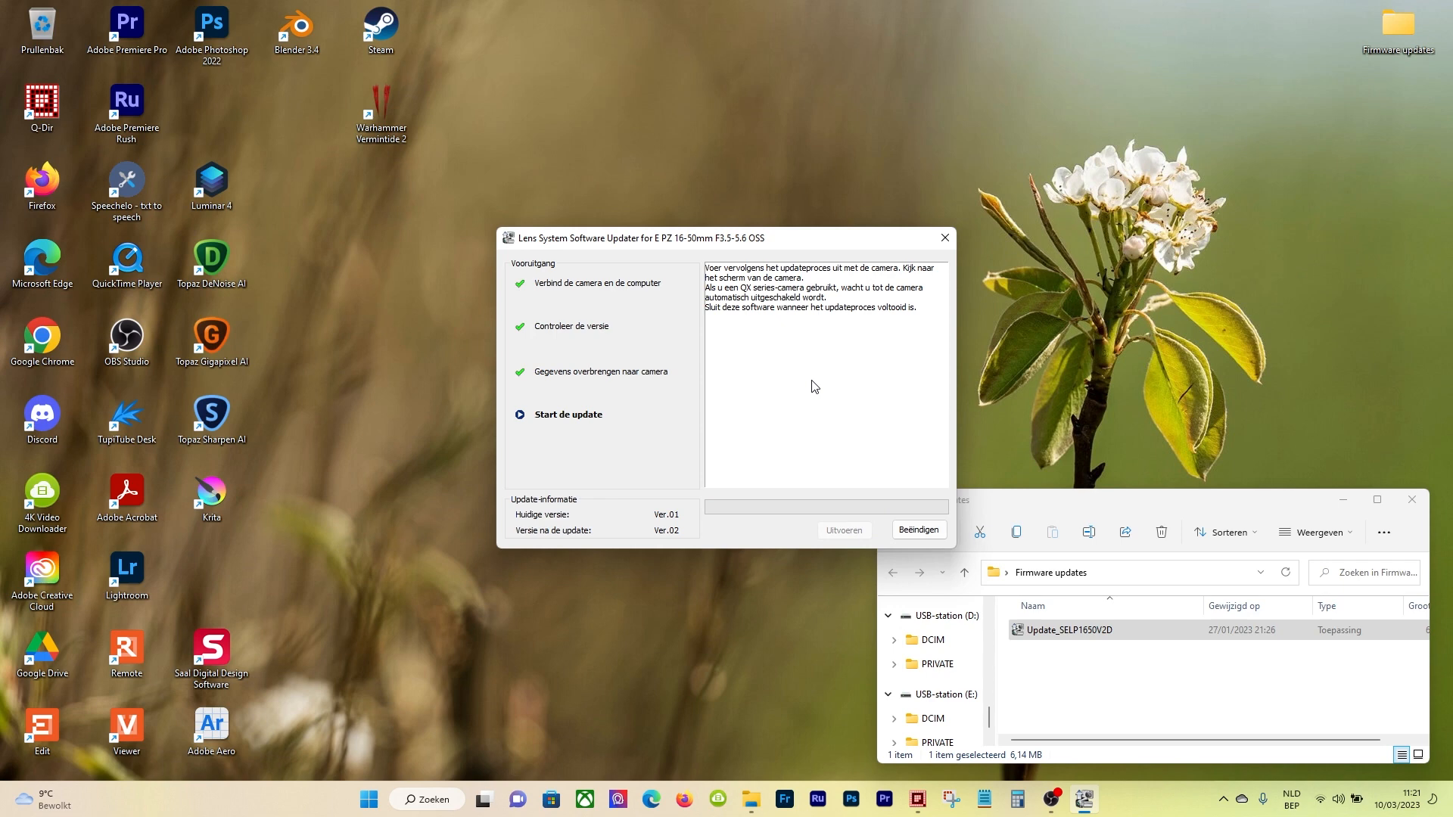
pyautogui.moveTo(849, 519)
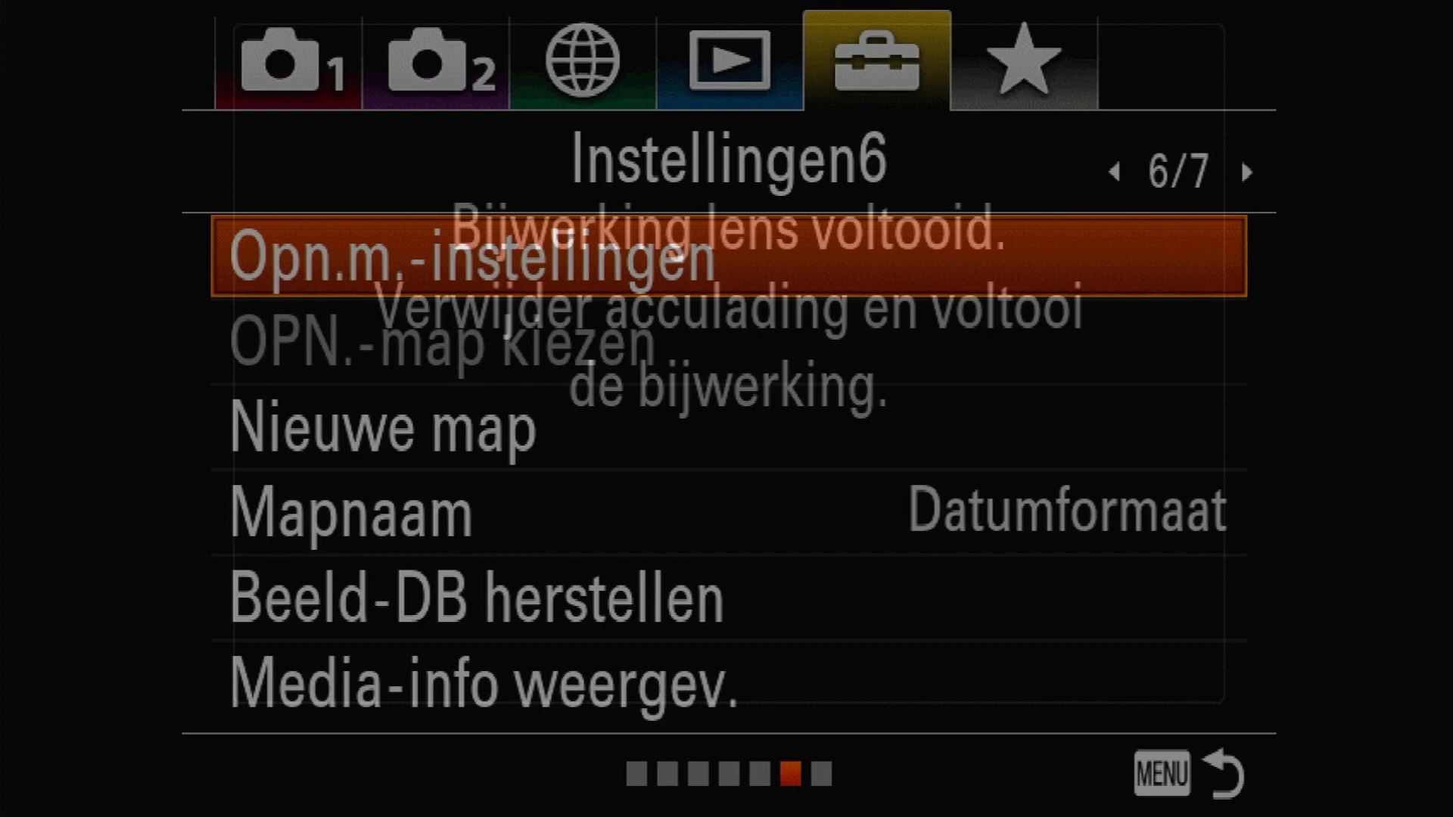
pyautogui.hscroll(3)
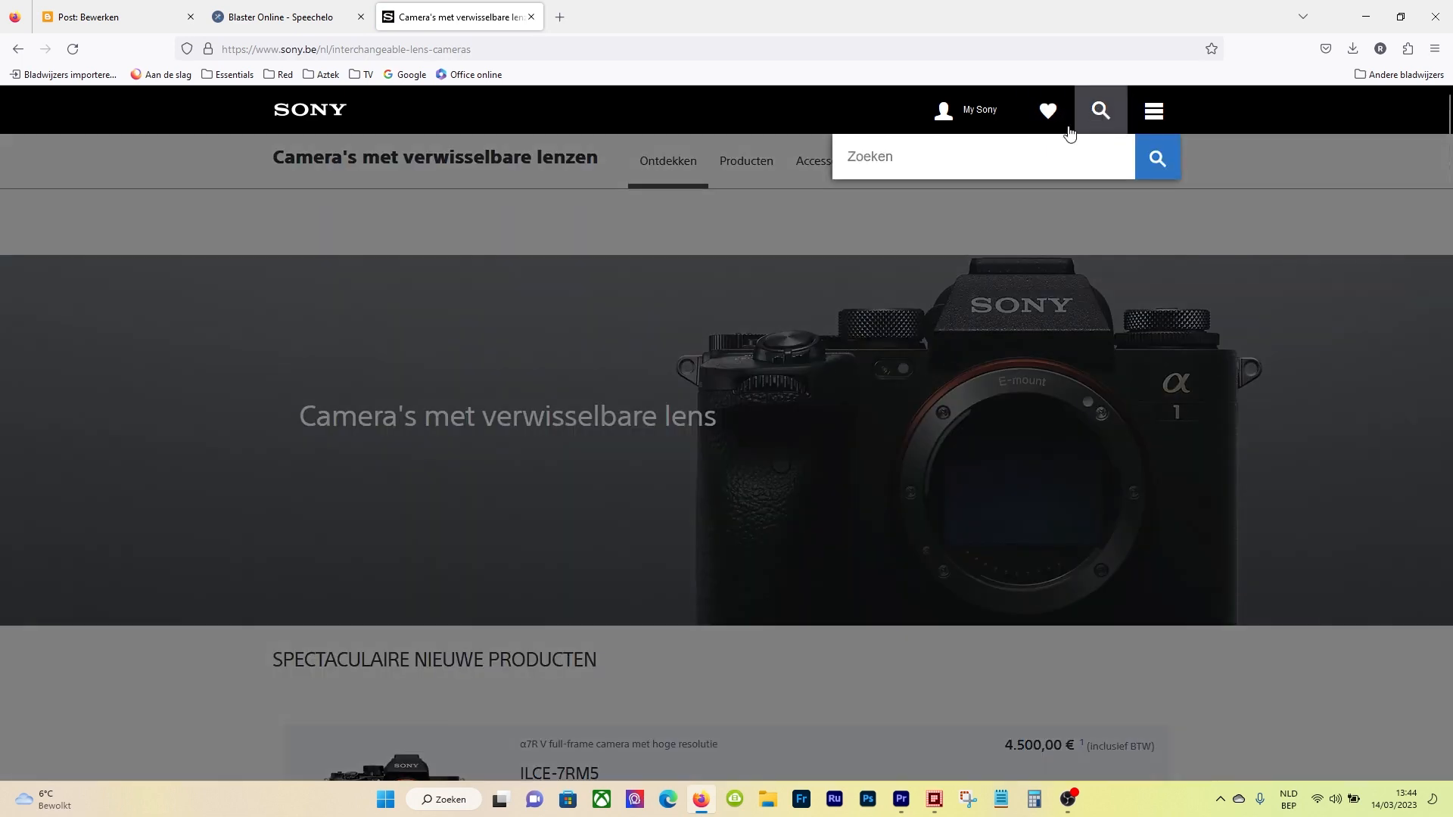
# - Search 'a7r' on the Belgian Sony site to list α7R products
pyautogui.write('a')
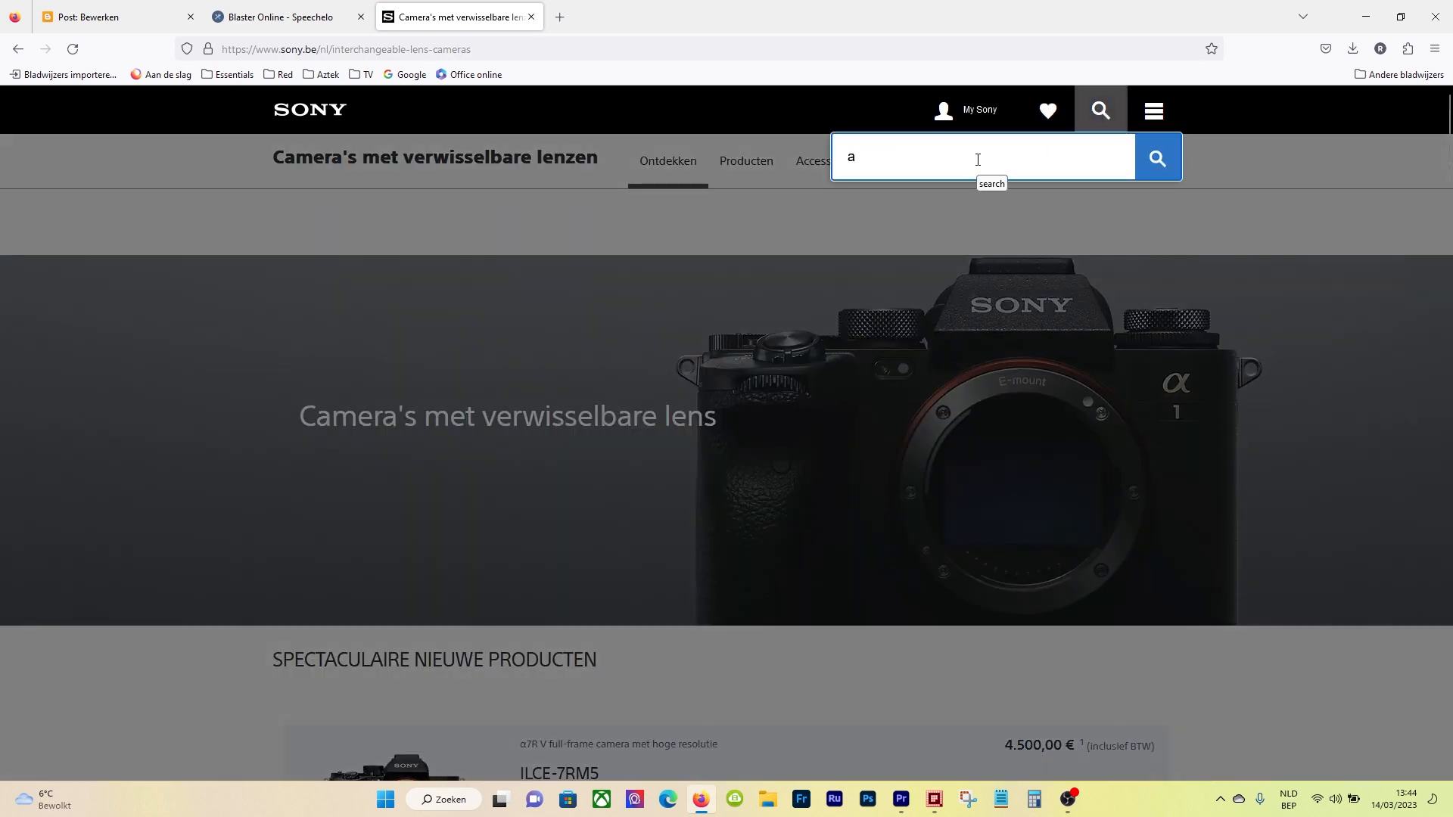
pyautogui.write('7r')
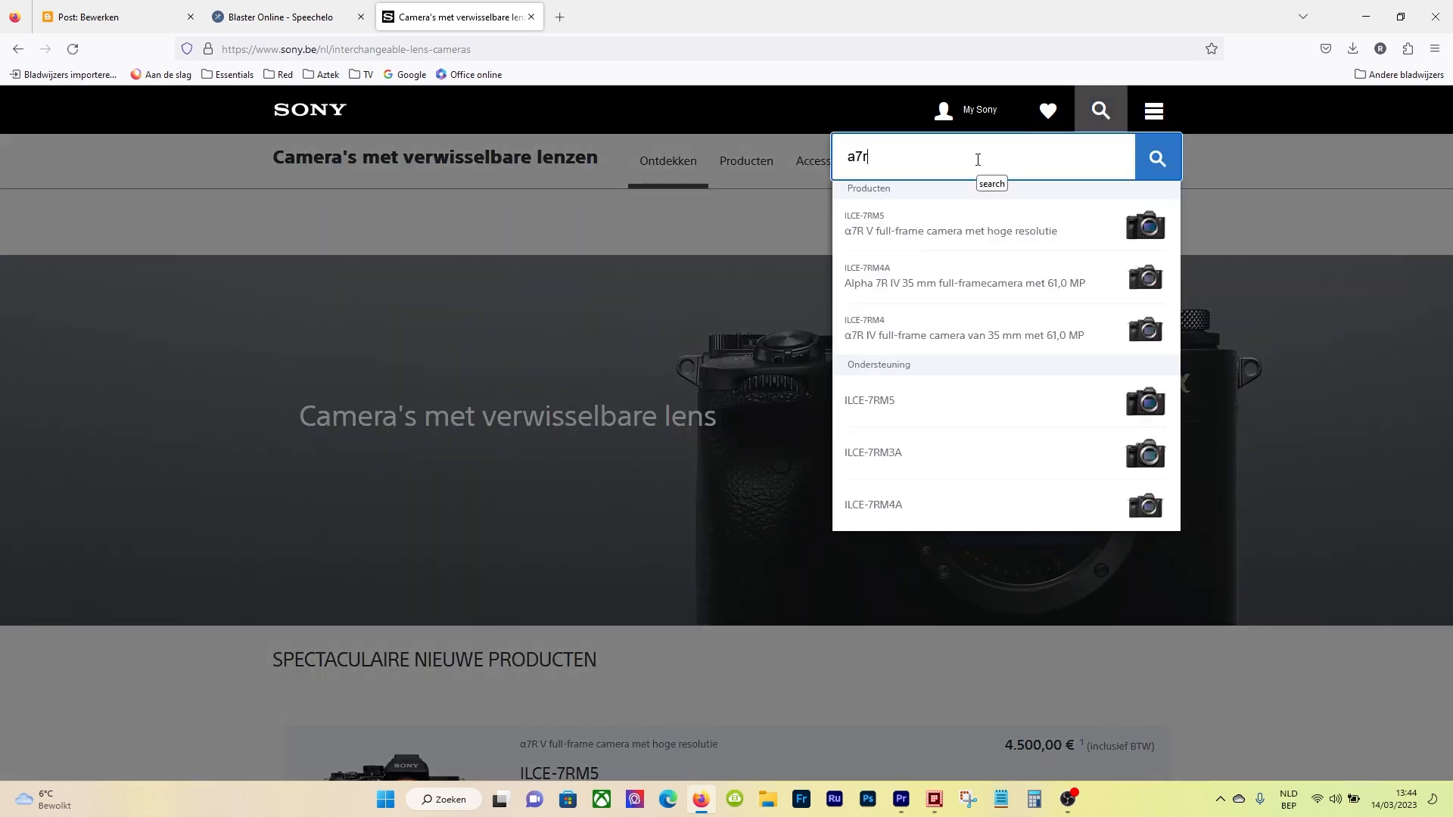
pyautogui.moveTo(990, 283)
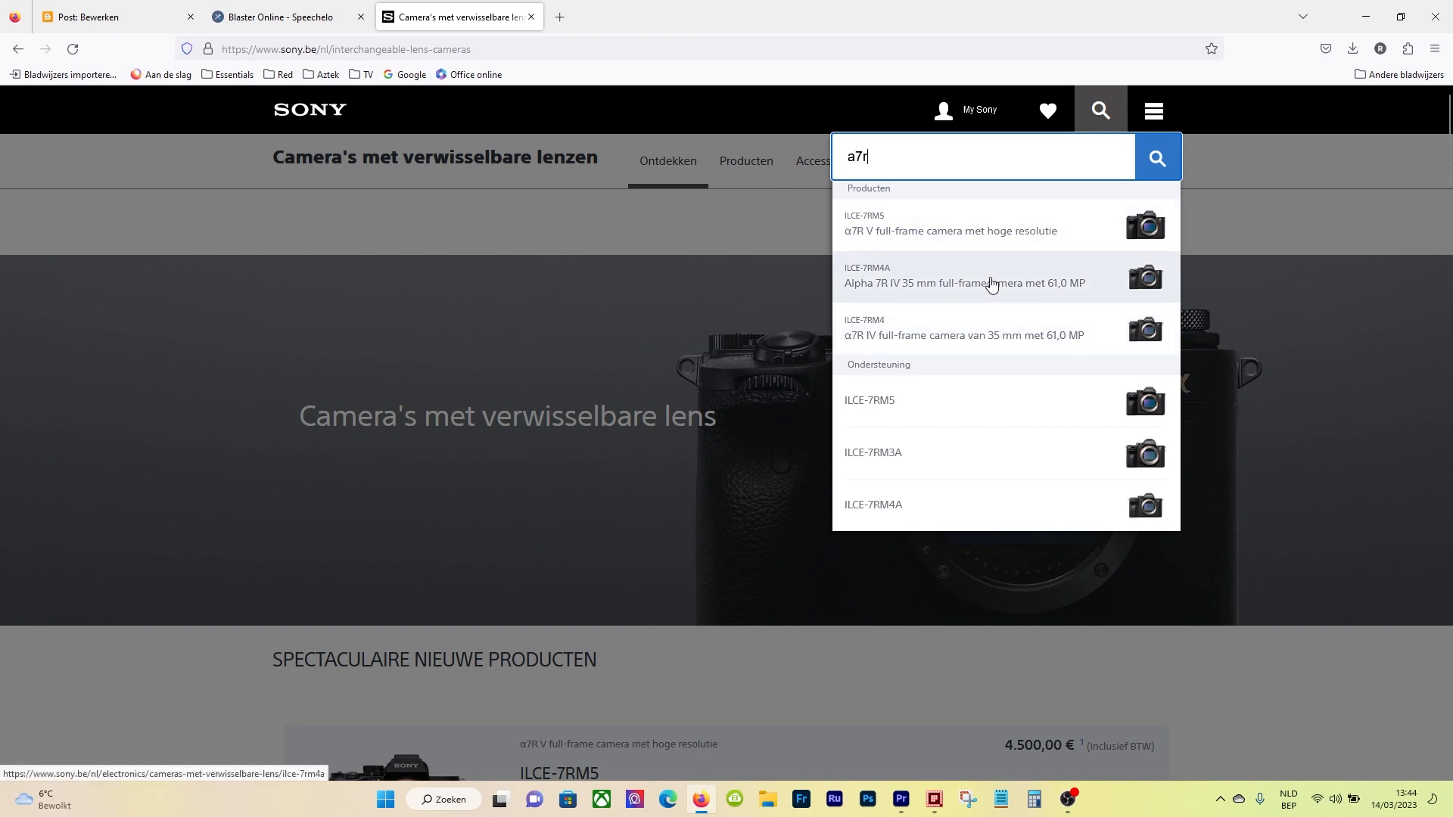
pyautogui.moveTo(911, 279)
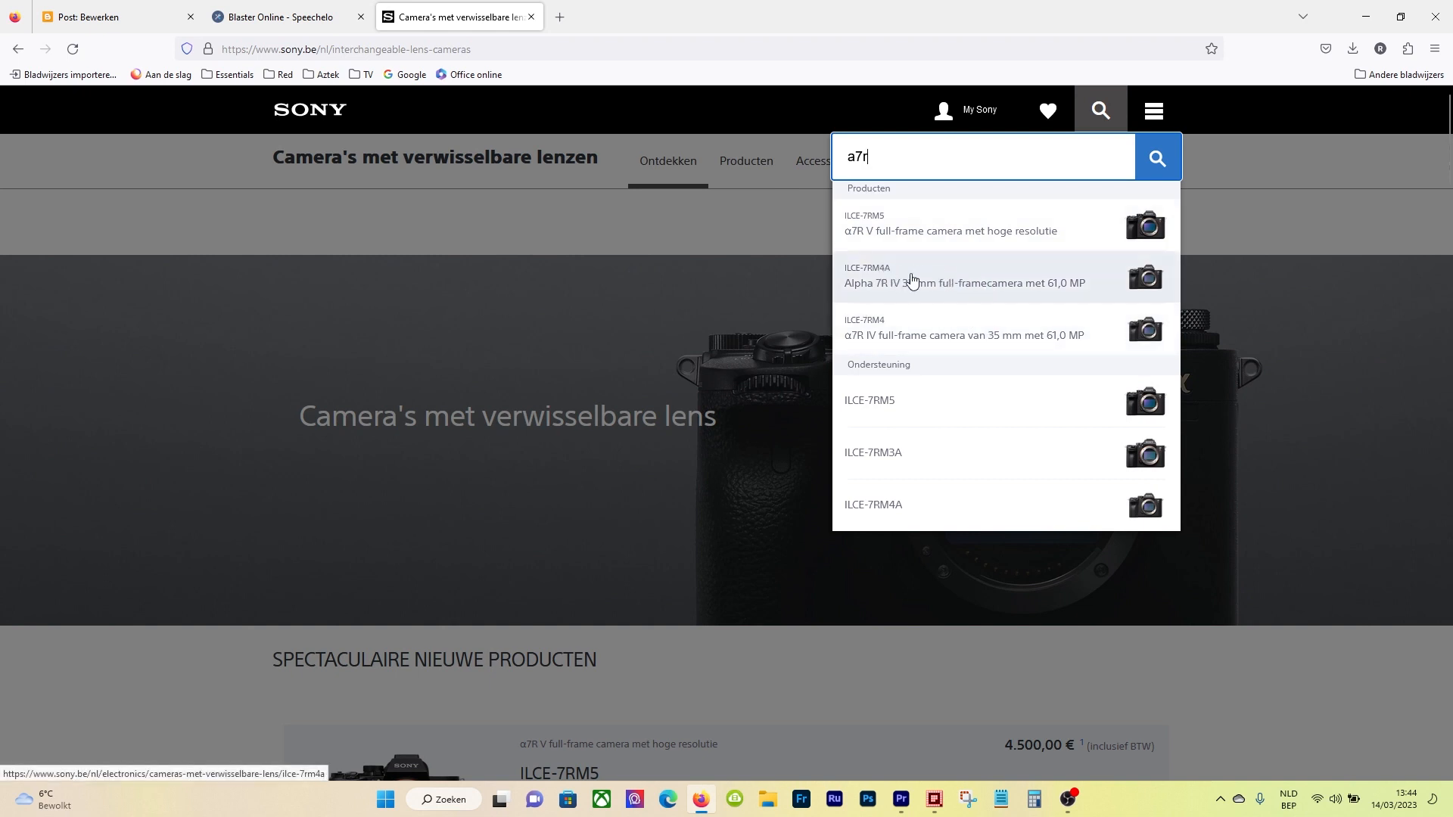
pyautogui.moveTo(881, 327)
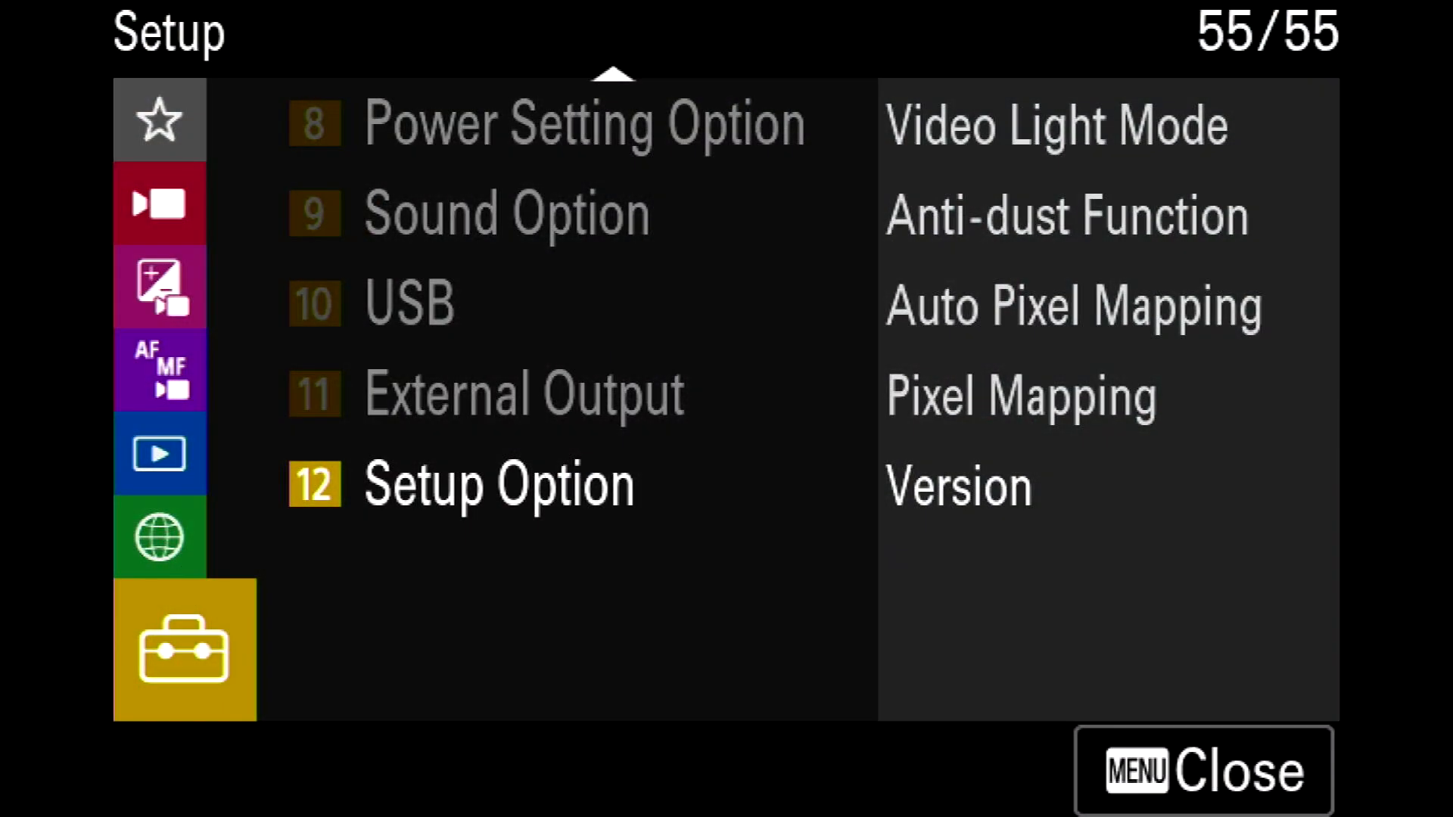
# - Start Software Update from Setup Option > Version to show the 1.11 → 2.00 Body Update
pyautogui.click(497, 484)
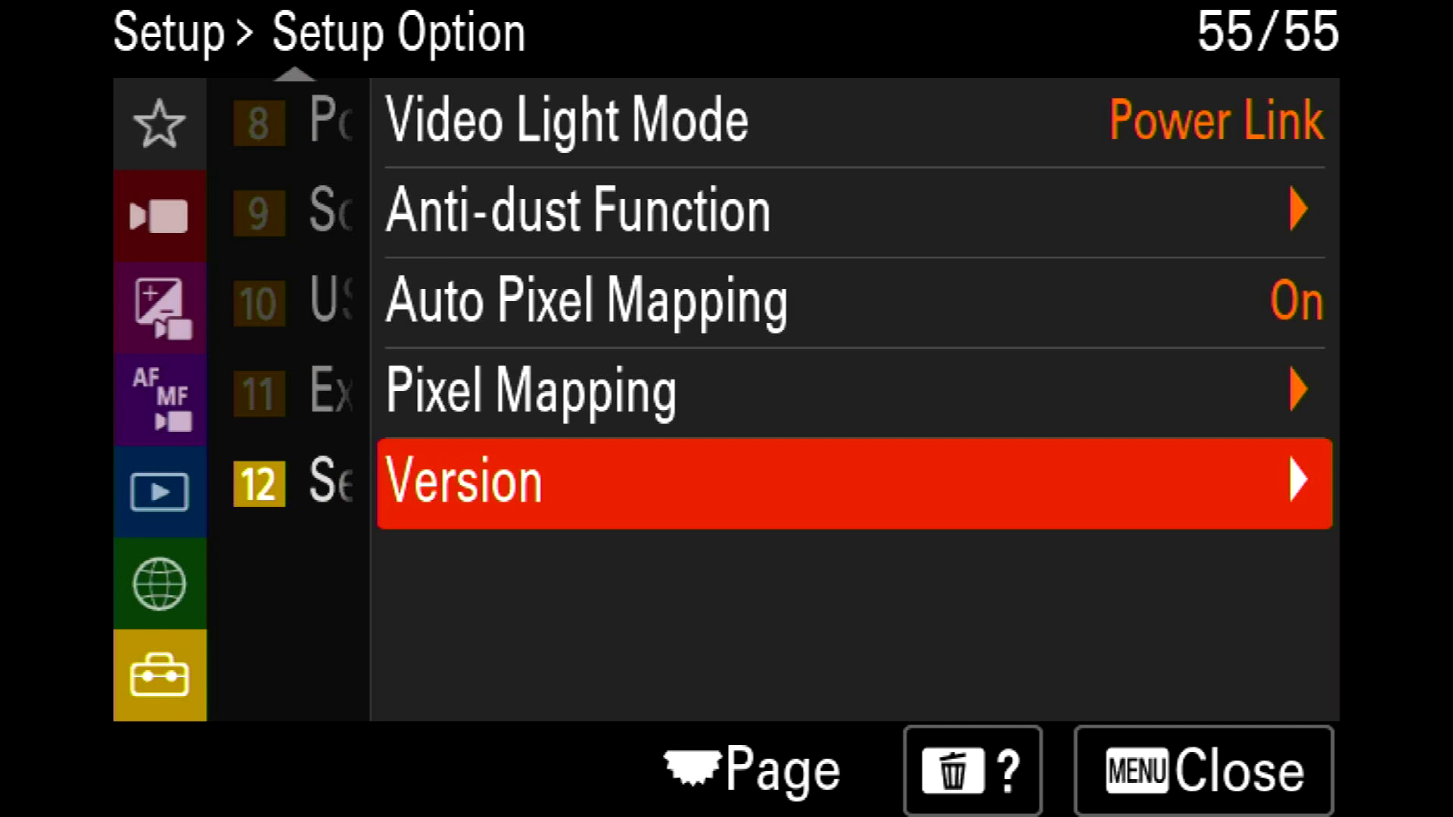
pyautogui.click(834, 483)
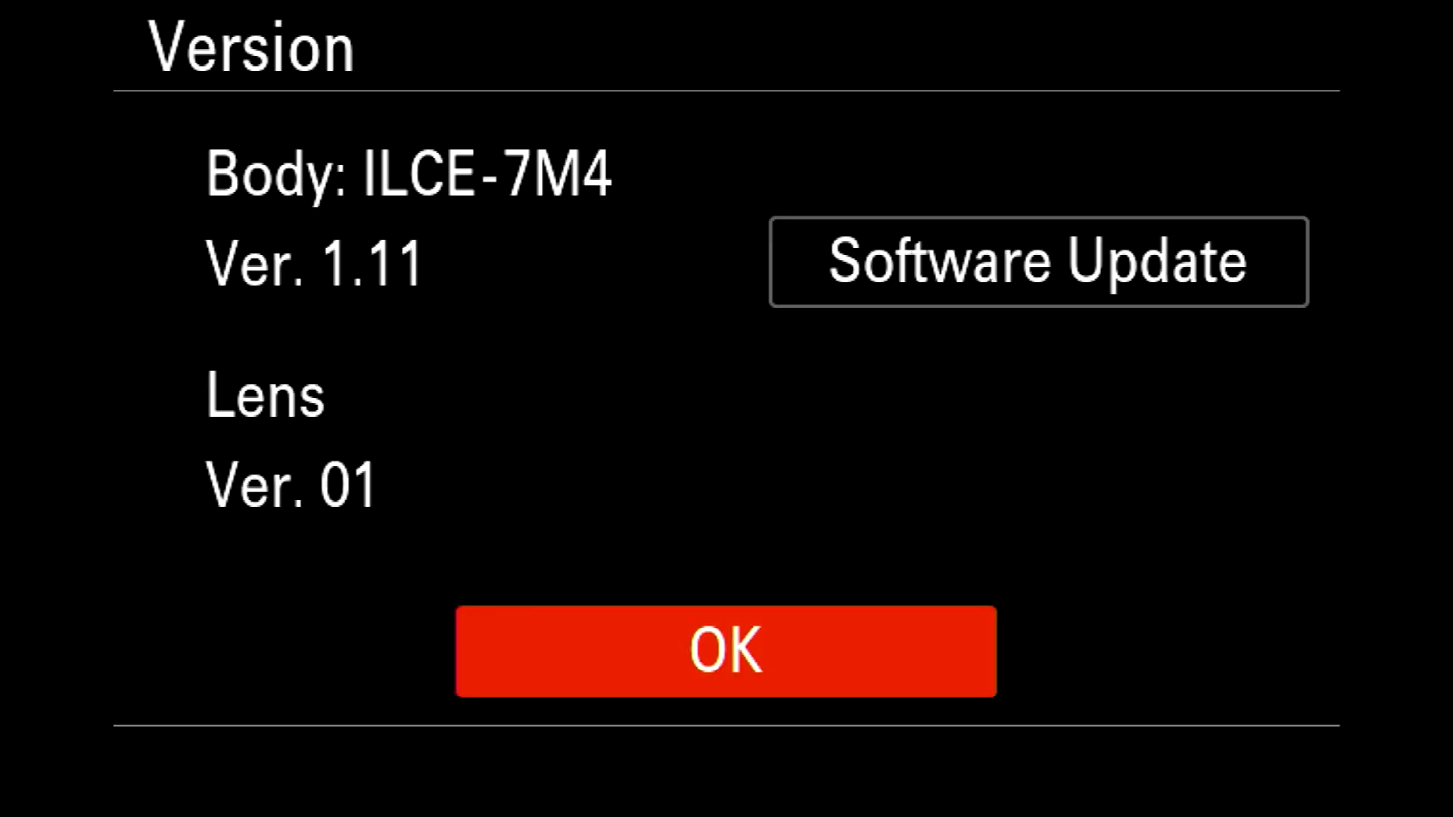
pyautogui.click(1038, 262)
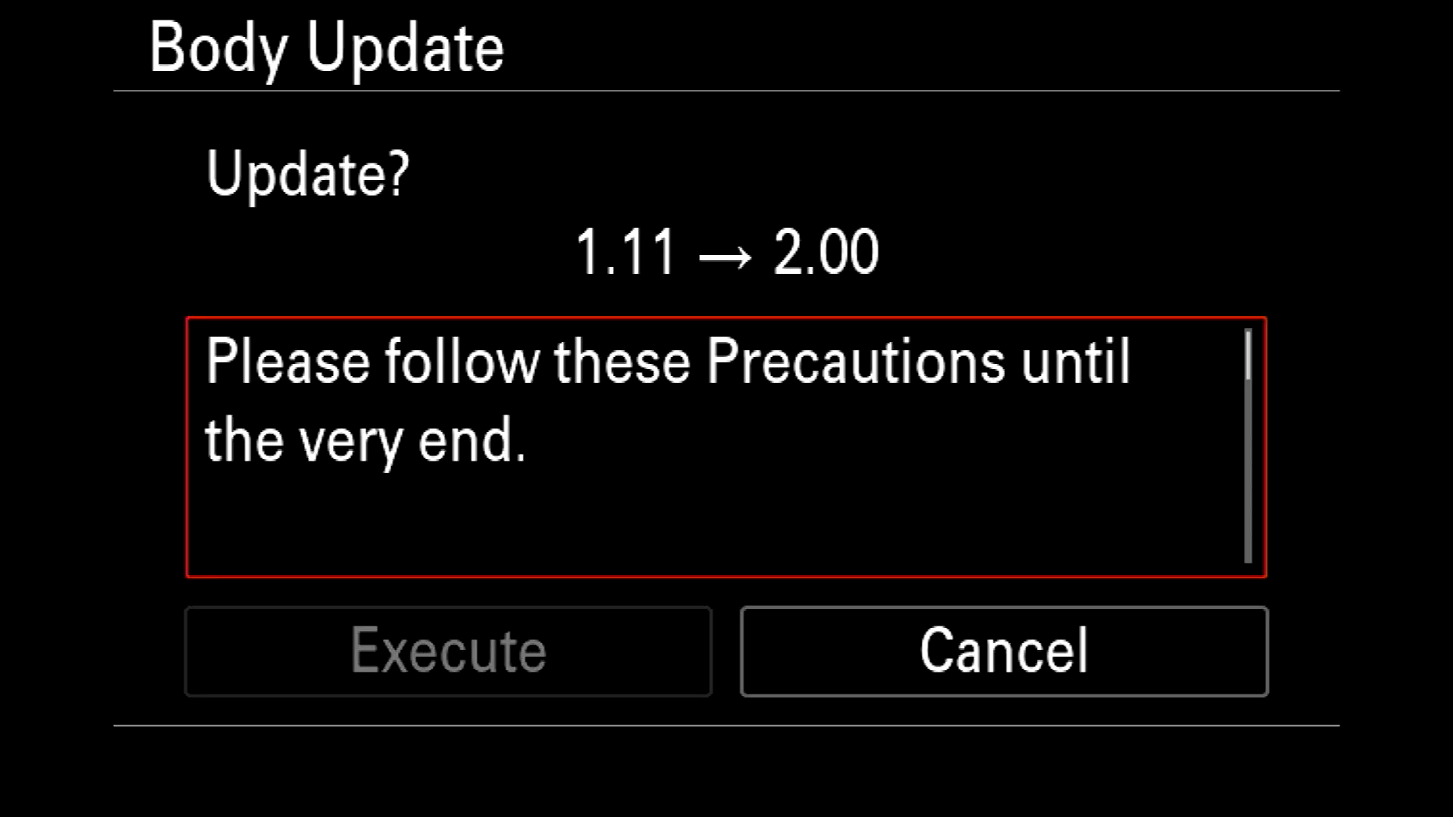
# - Scroll through the Body Update precautions text
pyautogui.scroll(-3)
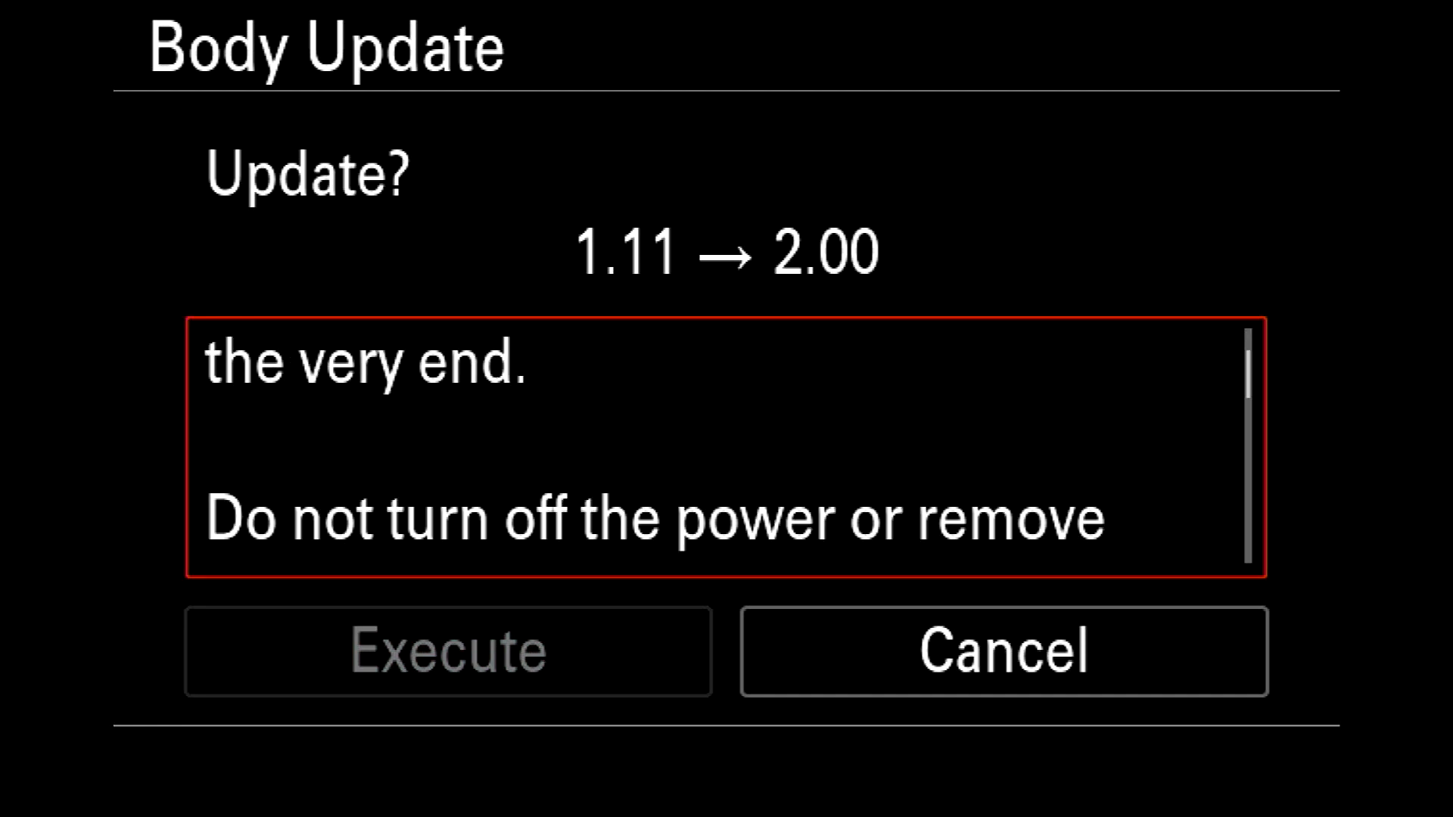
pyautogui.scroll(-3)
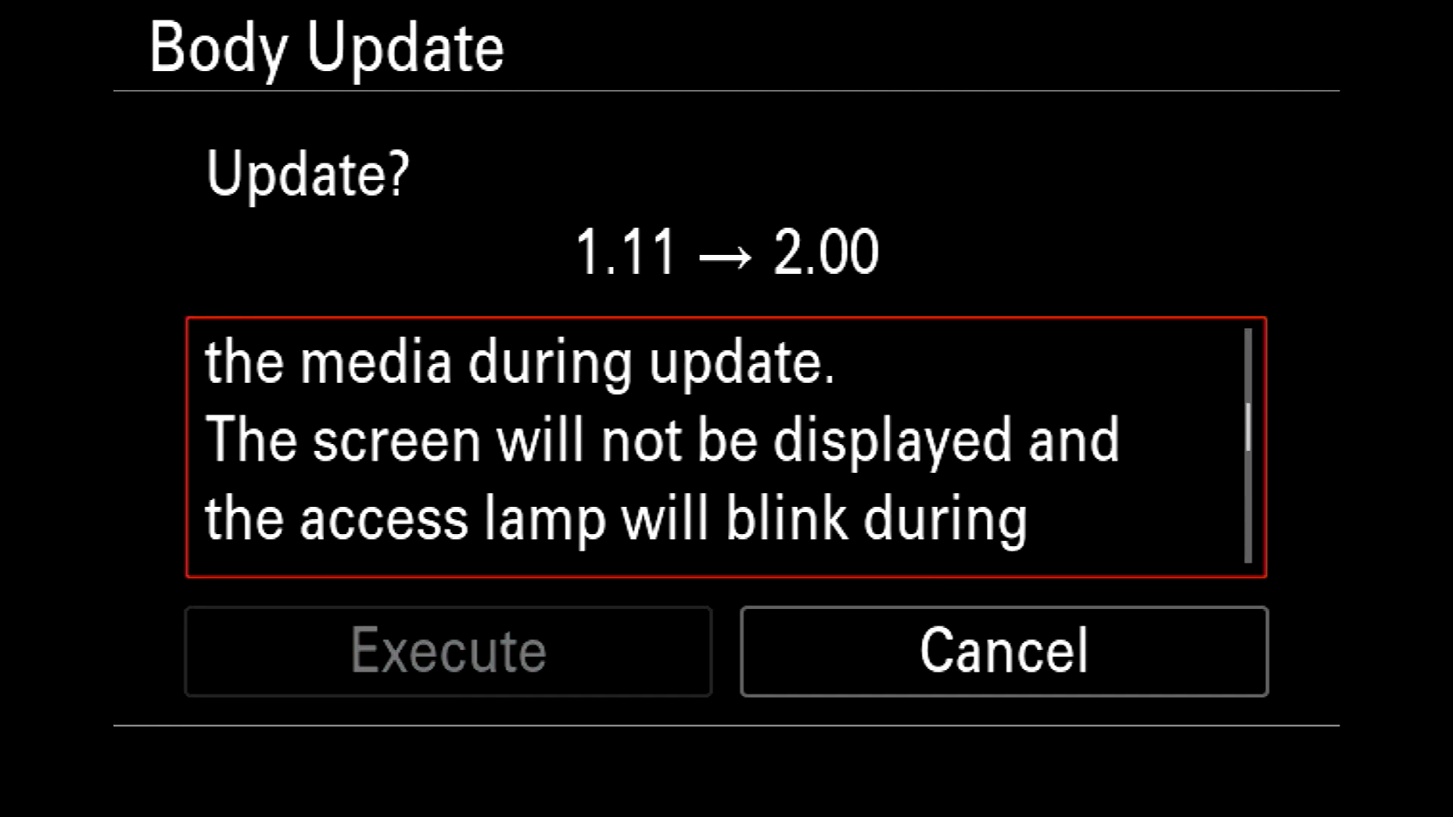
pyautogui.scroll(-3)
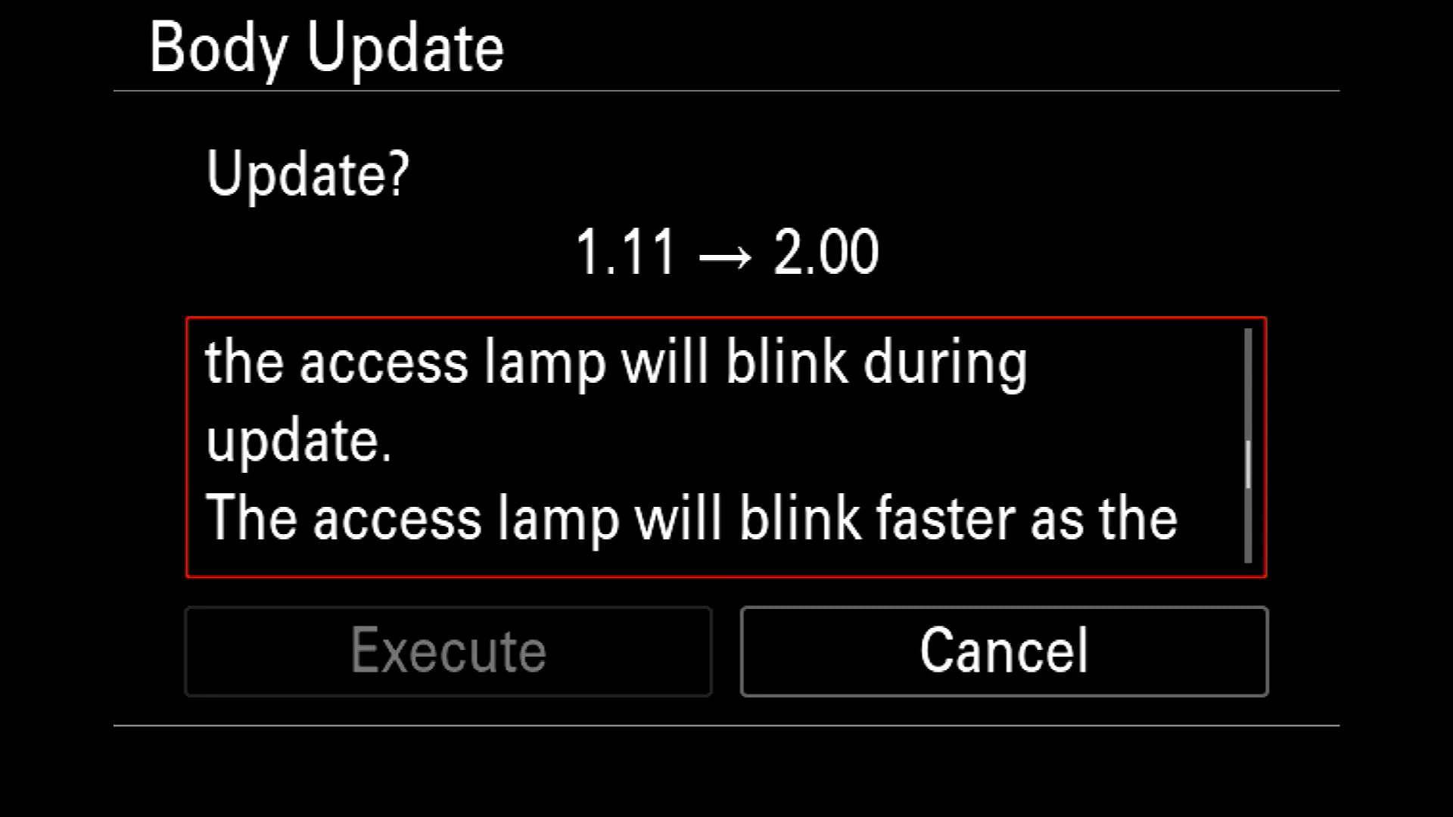